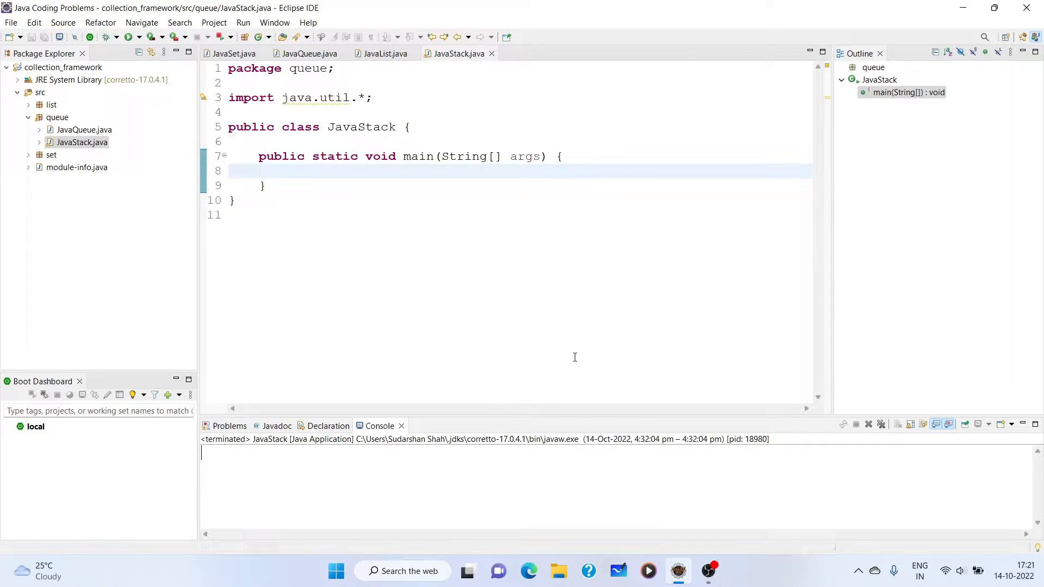
Write a '// Stack class' comment and declare Stack<Integer> stack = new Stack<>() in main
left_click(500, 172)
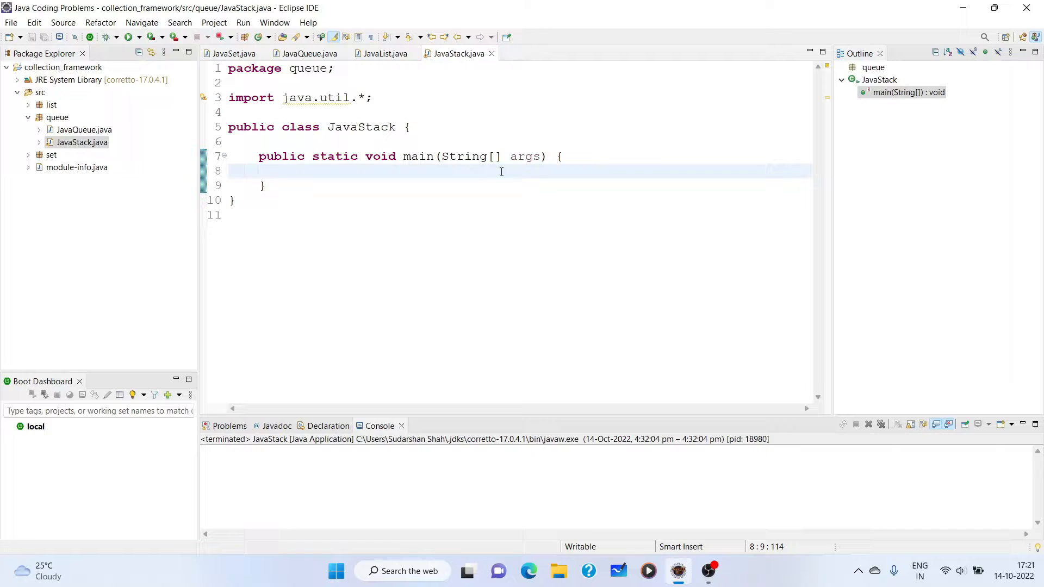
left_click(290, 171)
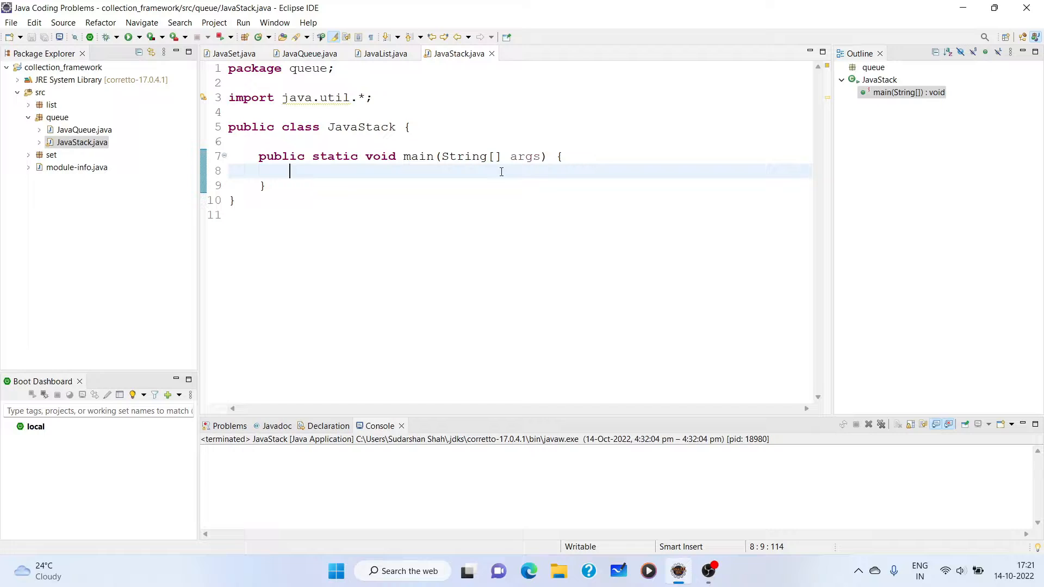
type("// Stack")
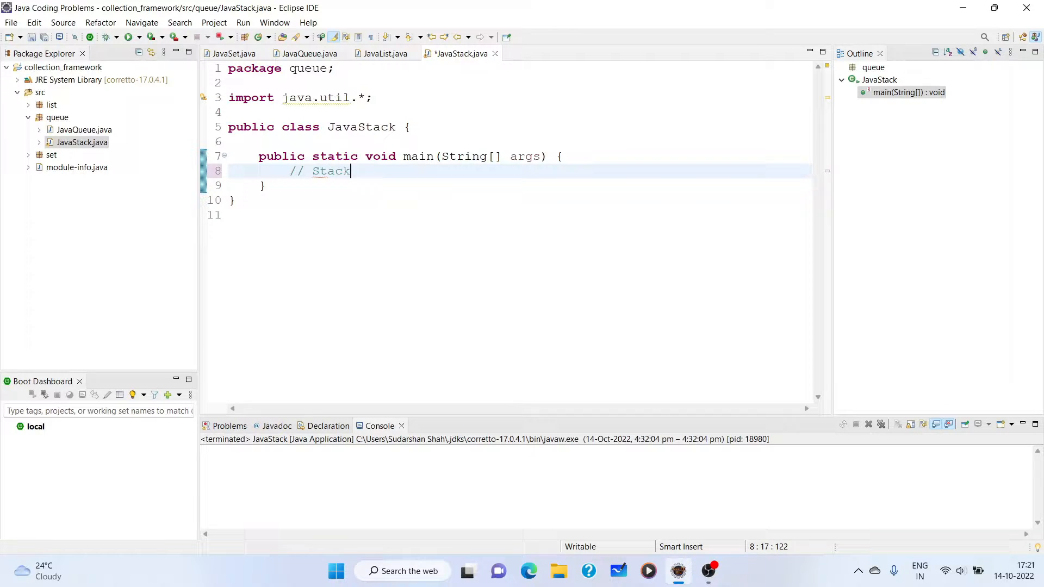
type("class")
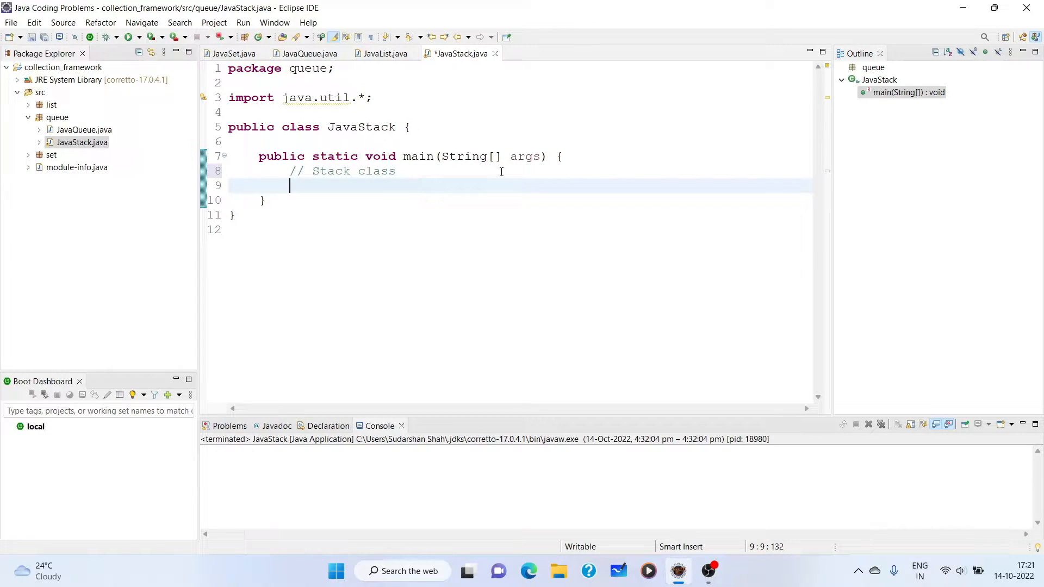
type("Stack<E>")
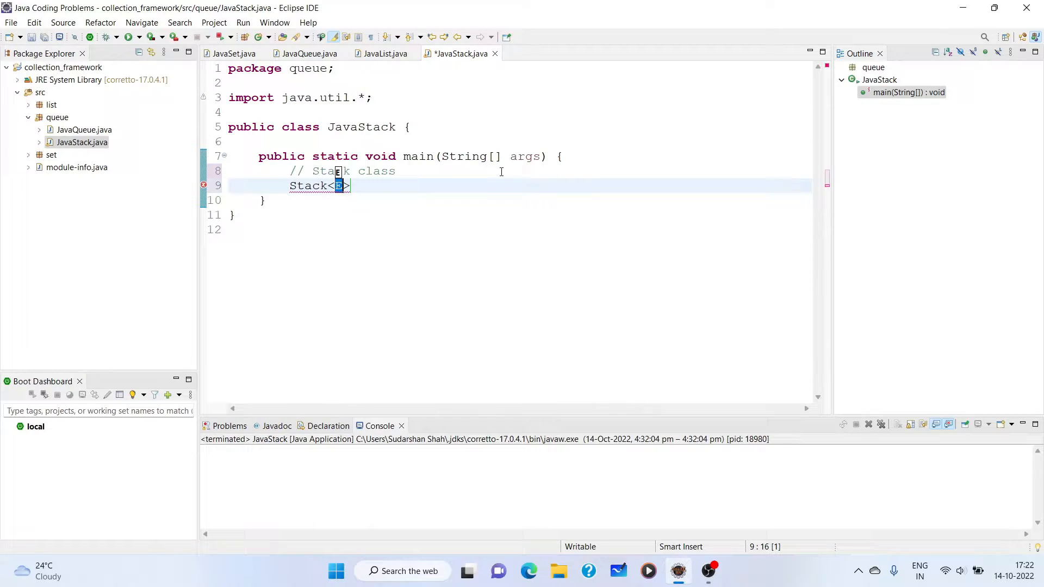
type("Integer")
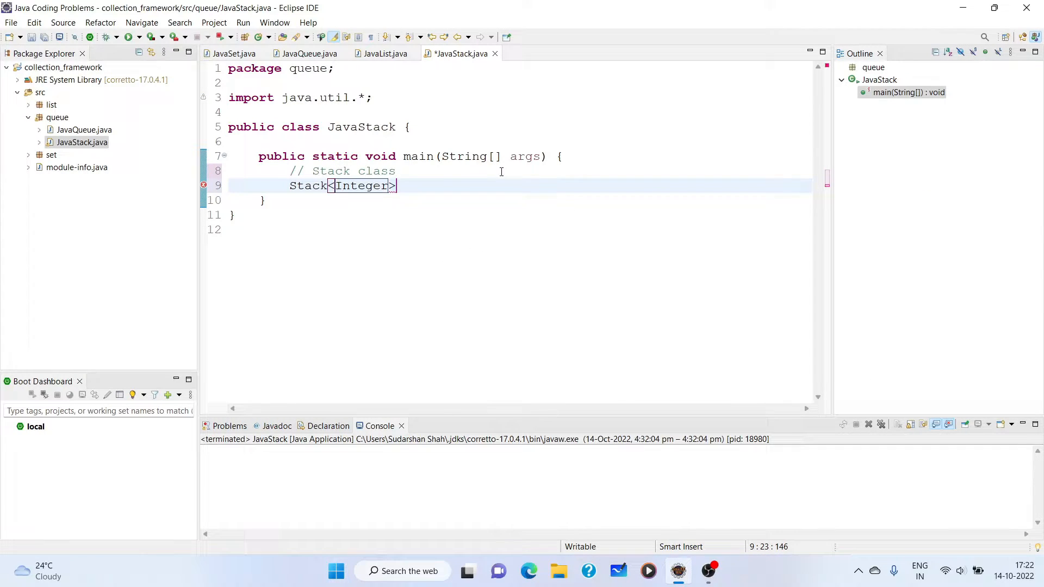
type("stack =")
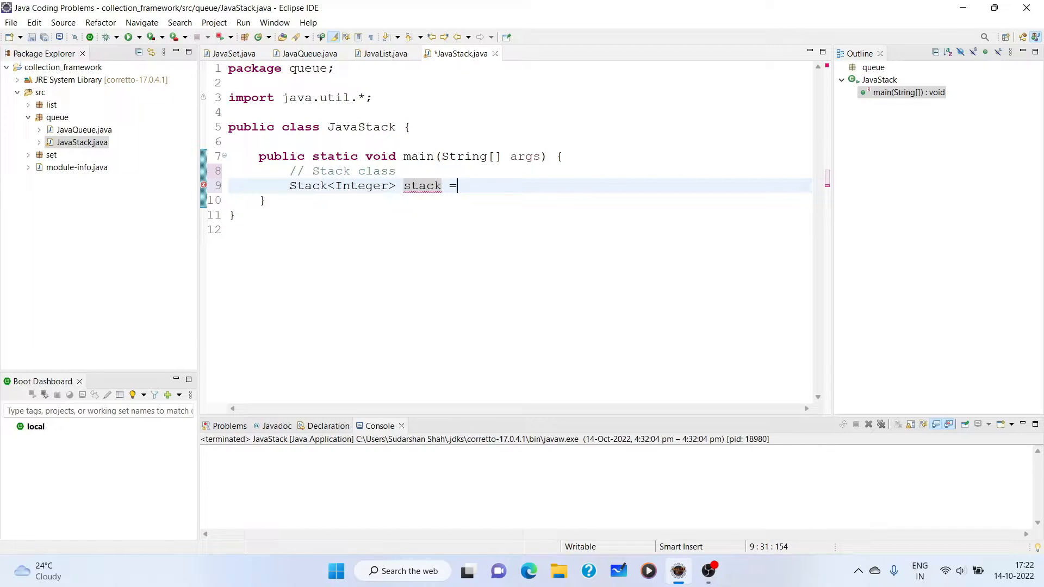
type("new St")
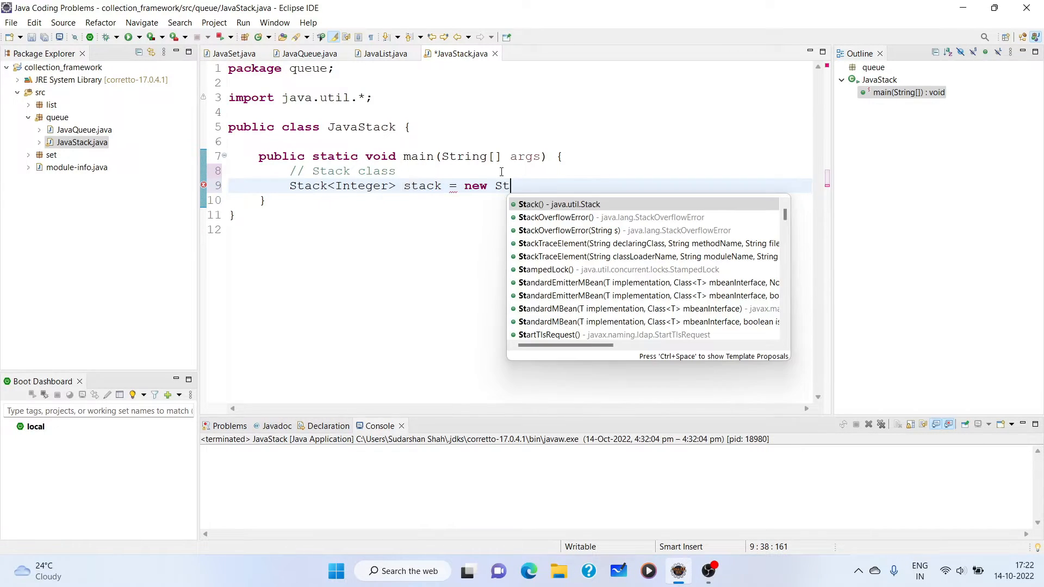
key("Enter")
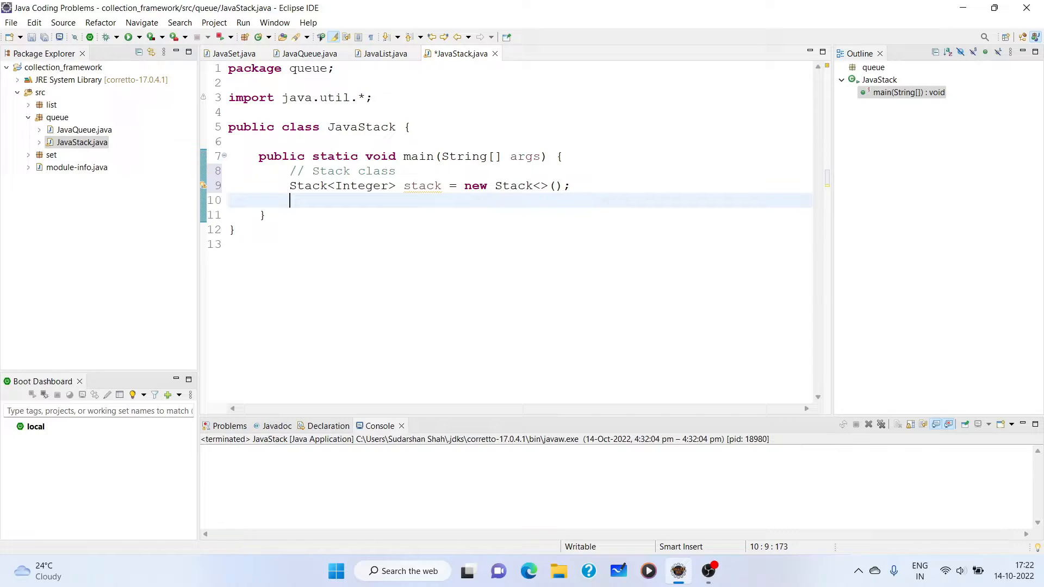
Add stack.push calls for 12, 34, 56, 100 and a println of the stack
type("stack.pus")
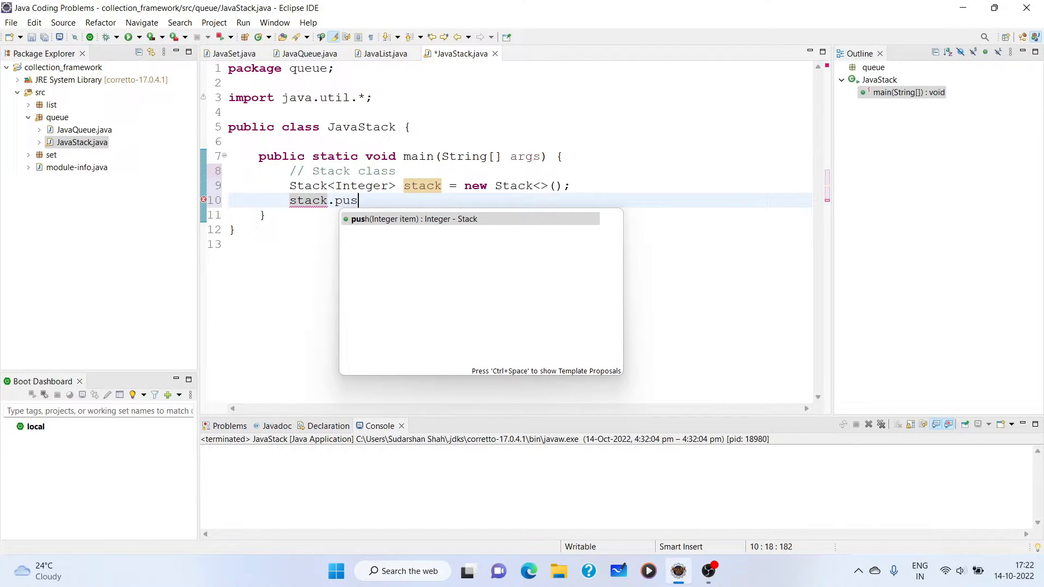
type("h(12);")
type("stack")
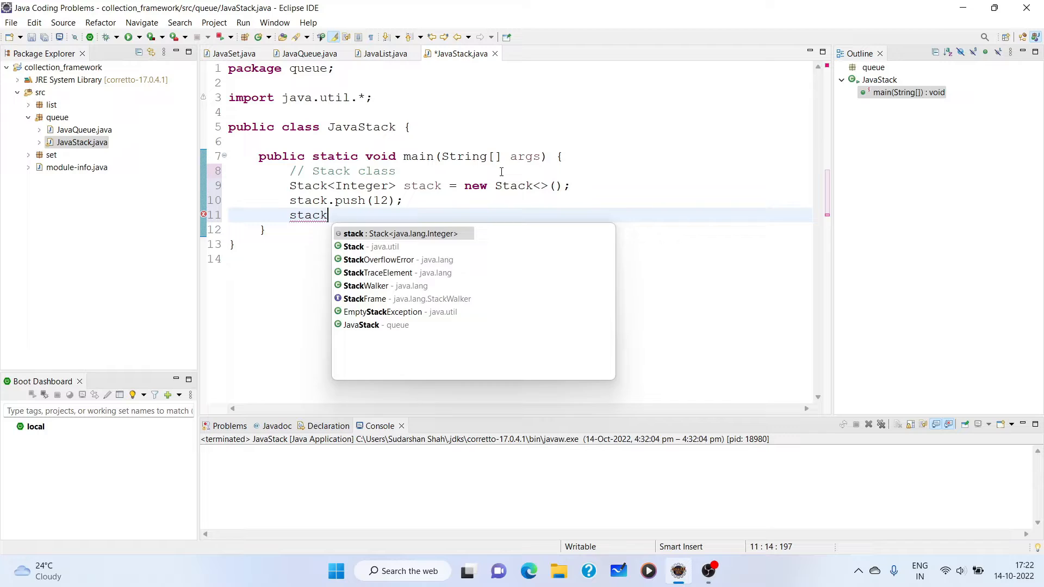
key("Escape")
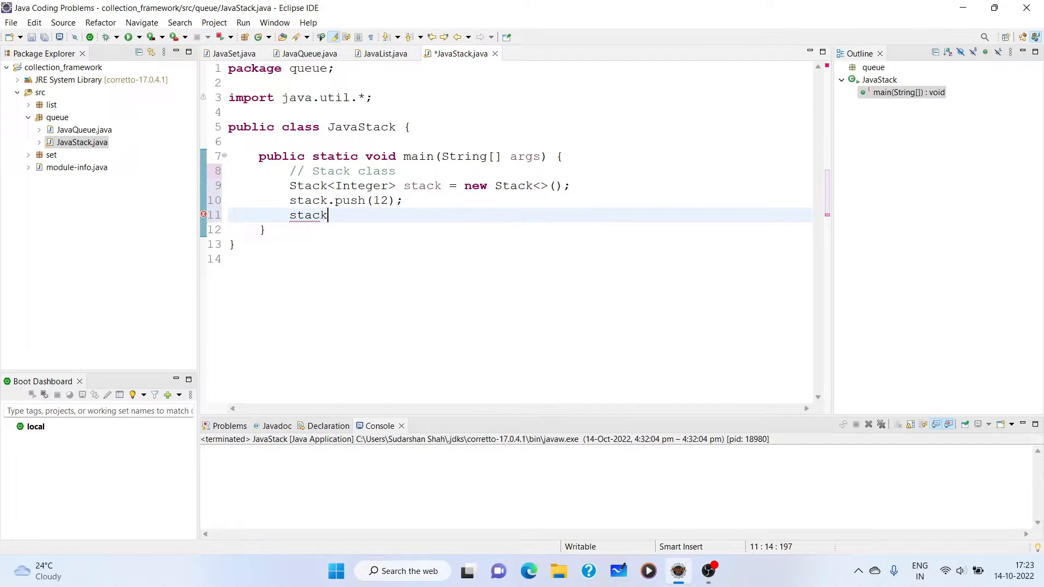
type(".push(34);")
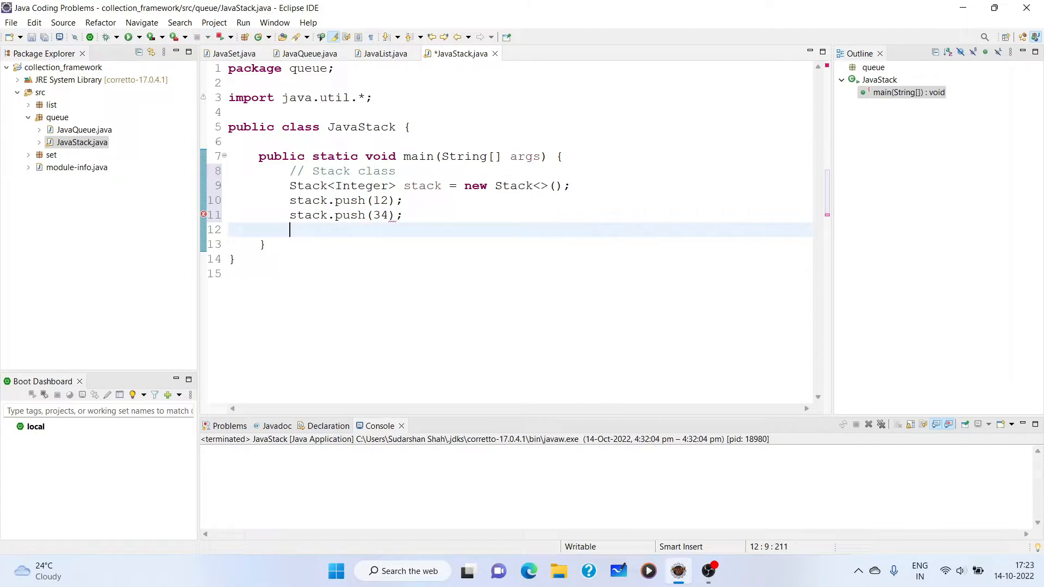
type("stacka")
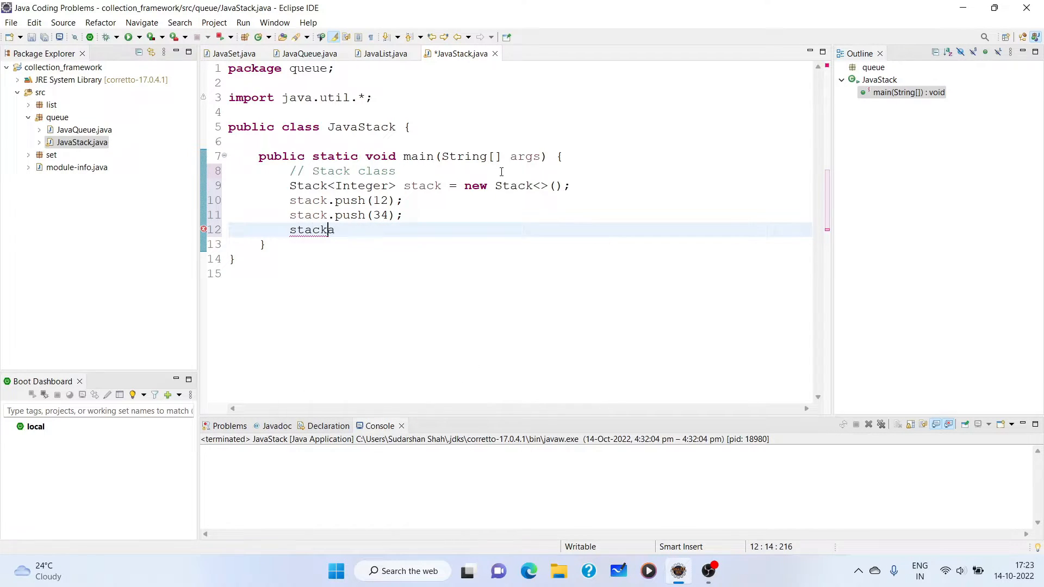
type(".push(56);")
type("System.out.println();")
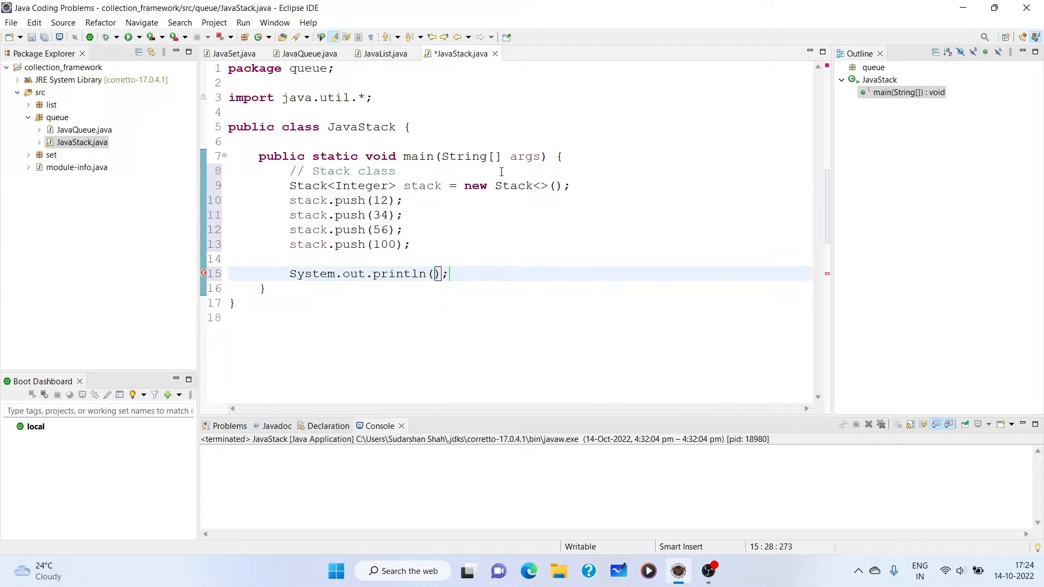
type("stack")
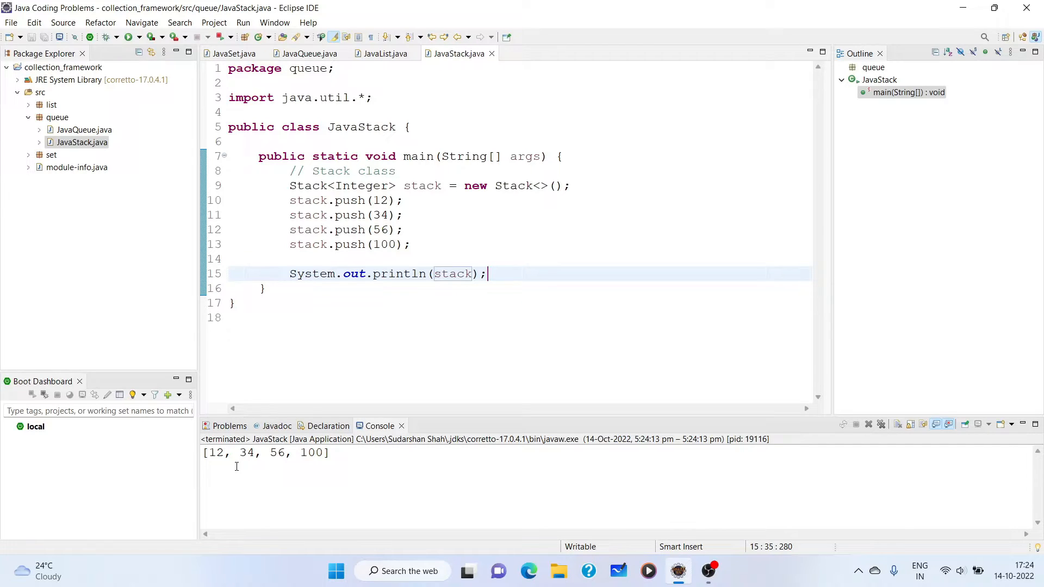
left_click_drag(206, 452, 286, 452)
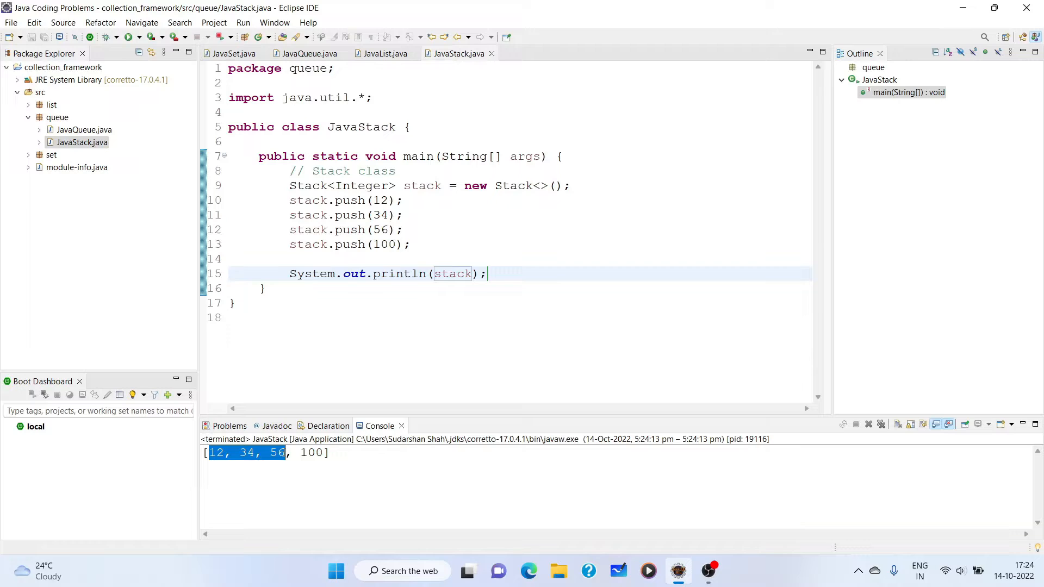
left_click(347, 456)
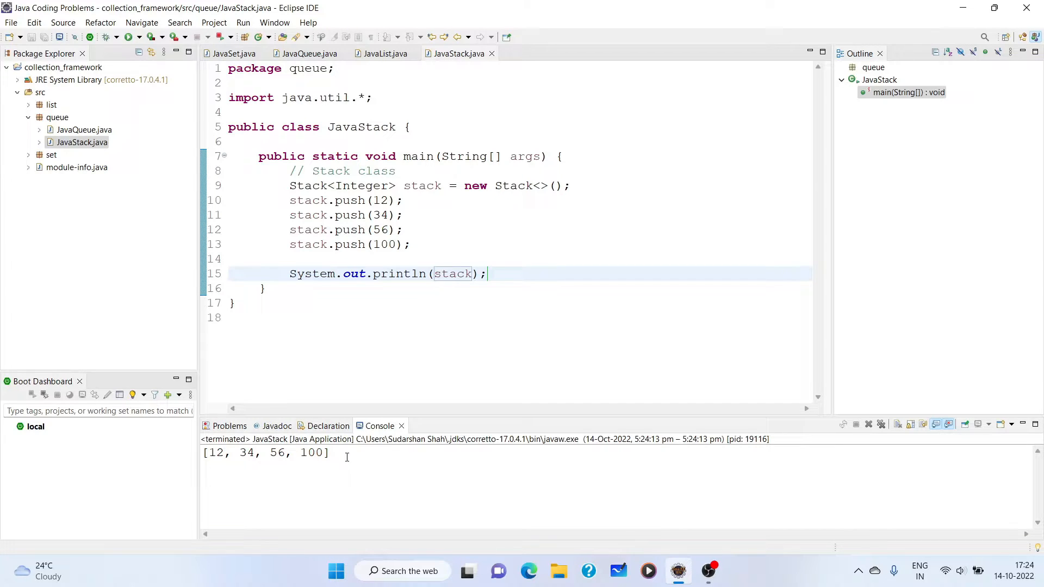
double_click(311, 452)
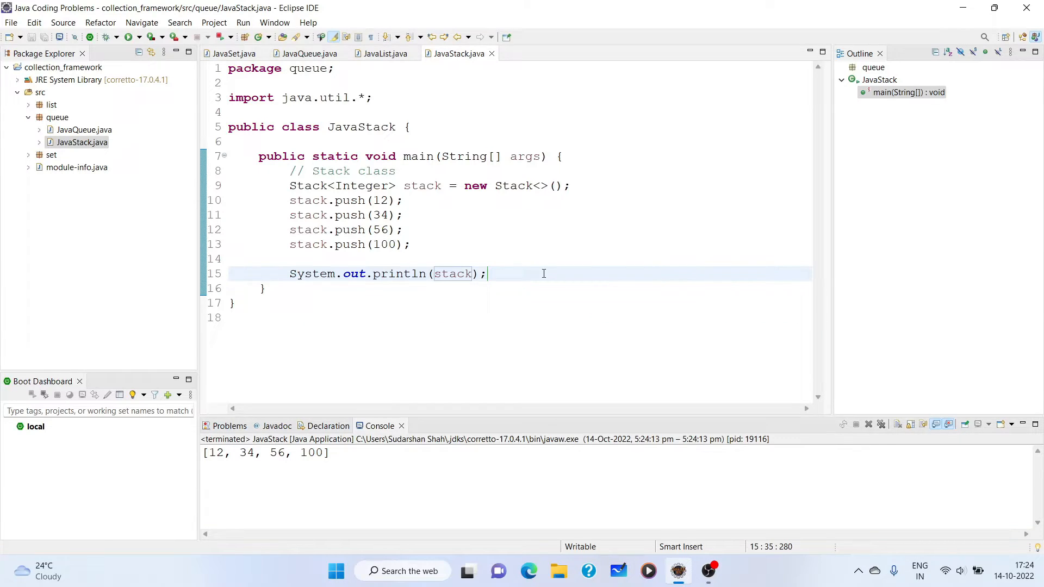
Add System.out.println(stack.peek()); so the run prints 100
key("Enter")
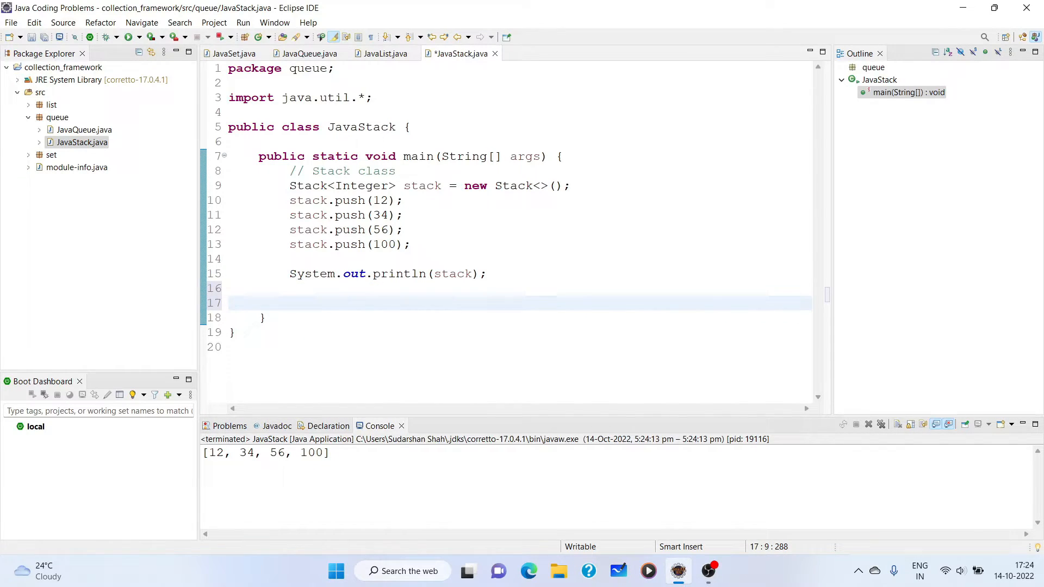
type("System.out.println(stac);")
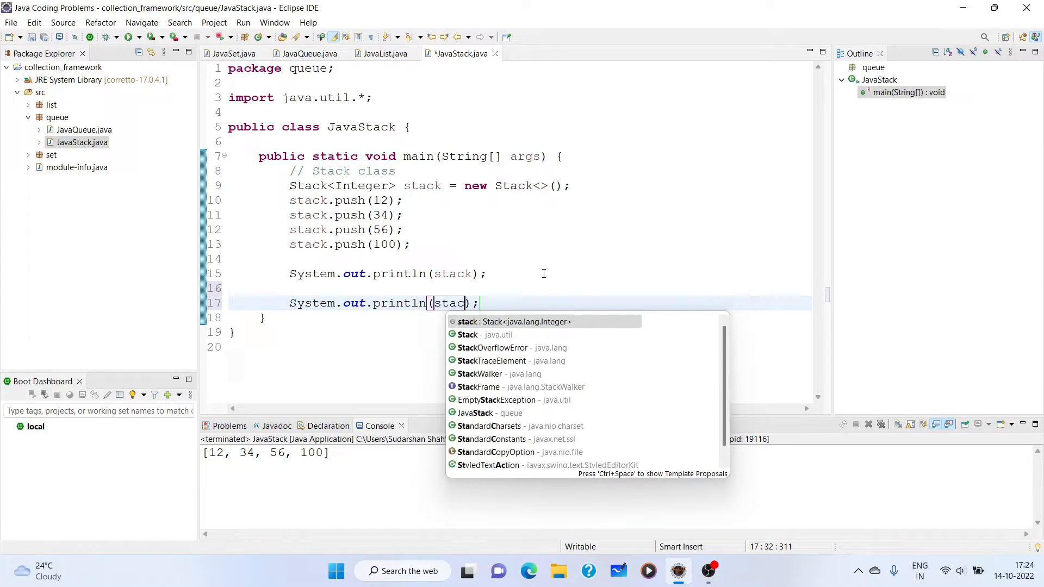
type("k.peek()")
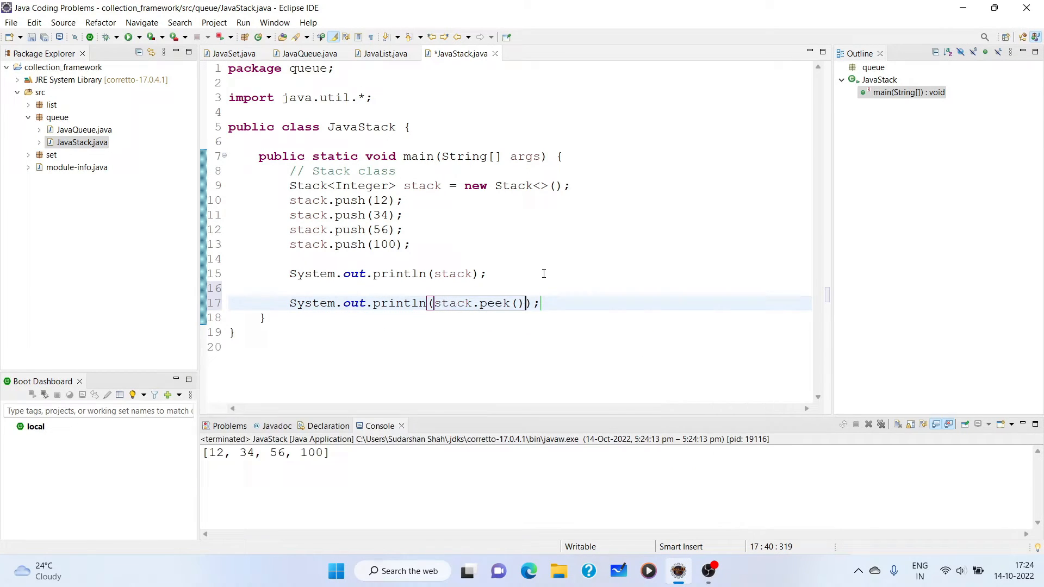
key("ctrl+s")
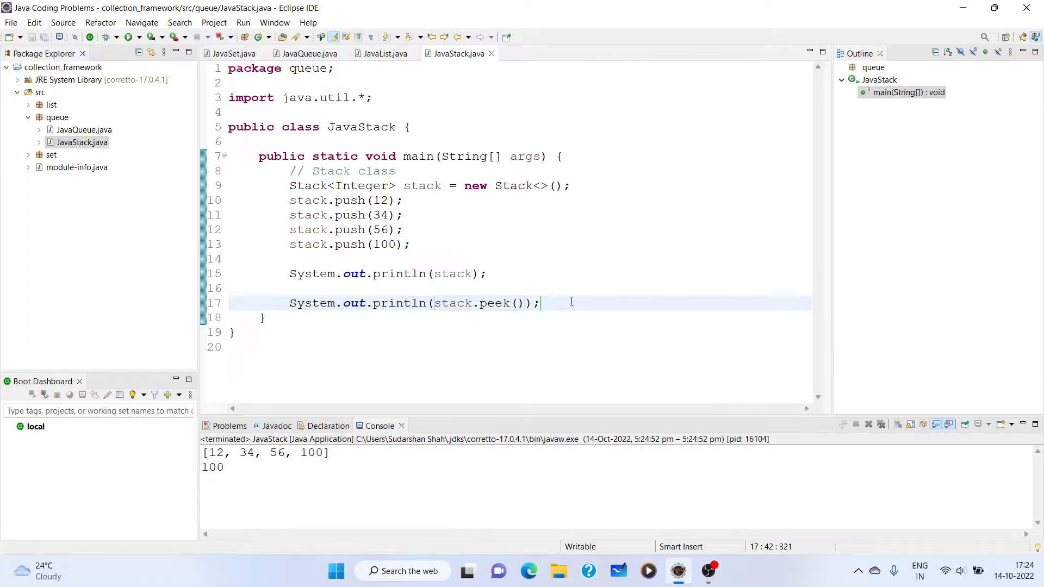
Add stack.pop(); and a println of the stack, then run to show [12, 34, 56]
type("stac")
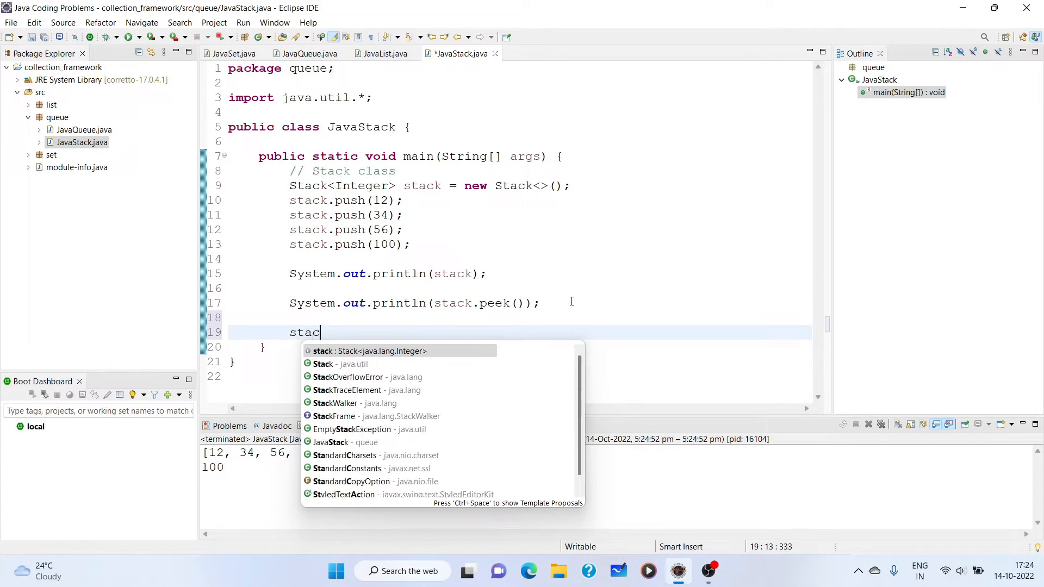
type("k.pop()")
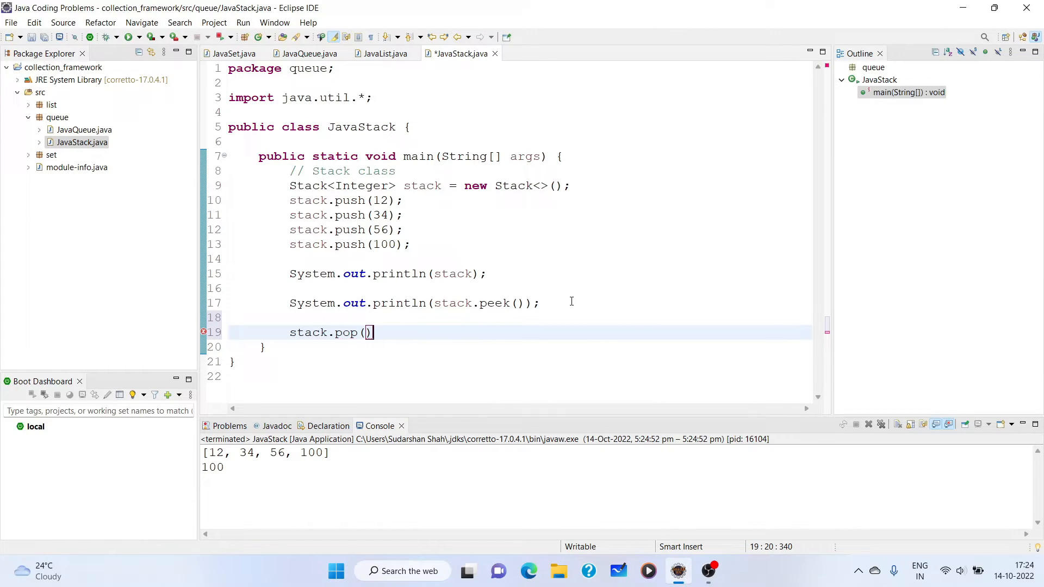
type(";")
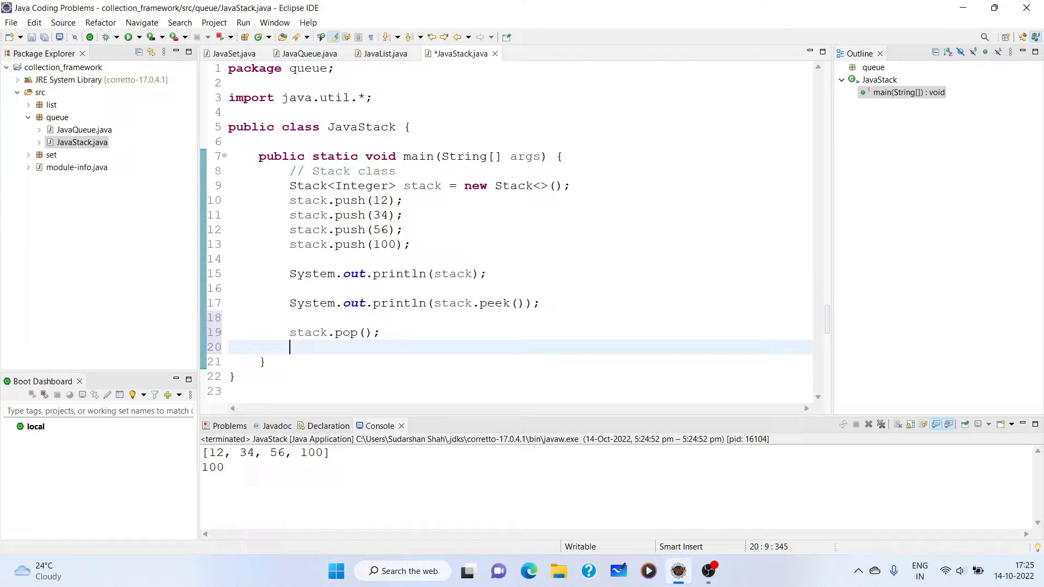
type("System.out.println();")
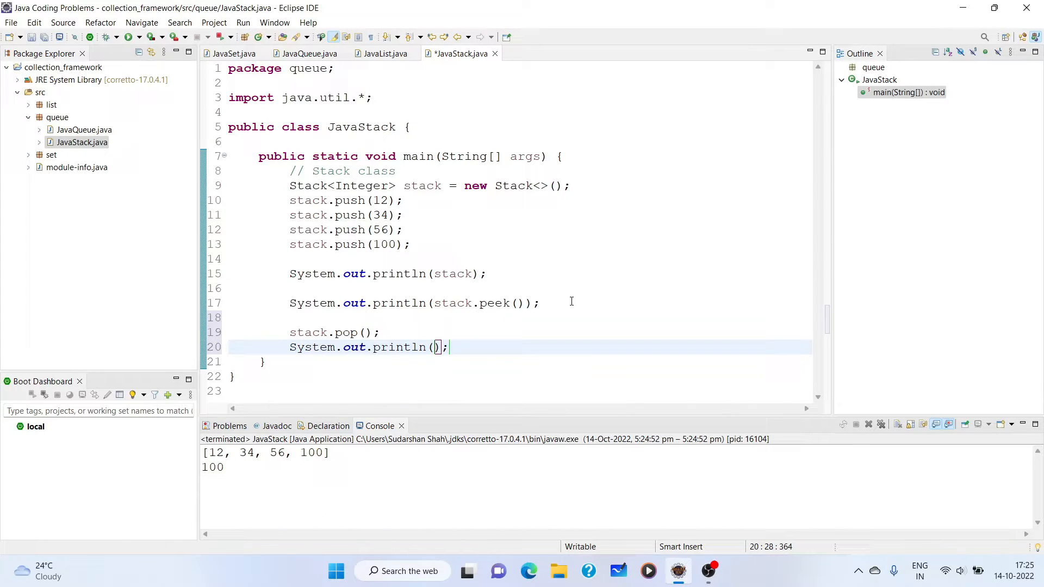
type("sta")
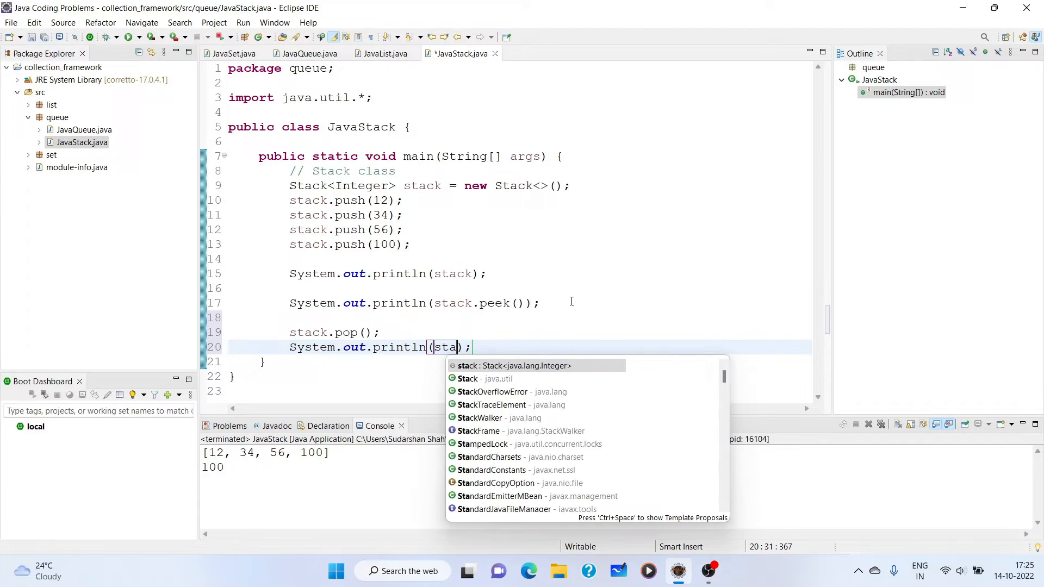
right_click(449, 347)
type("//")
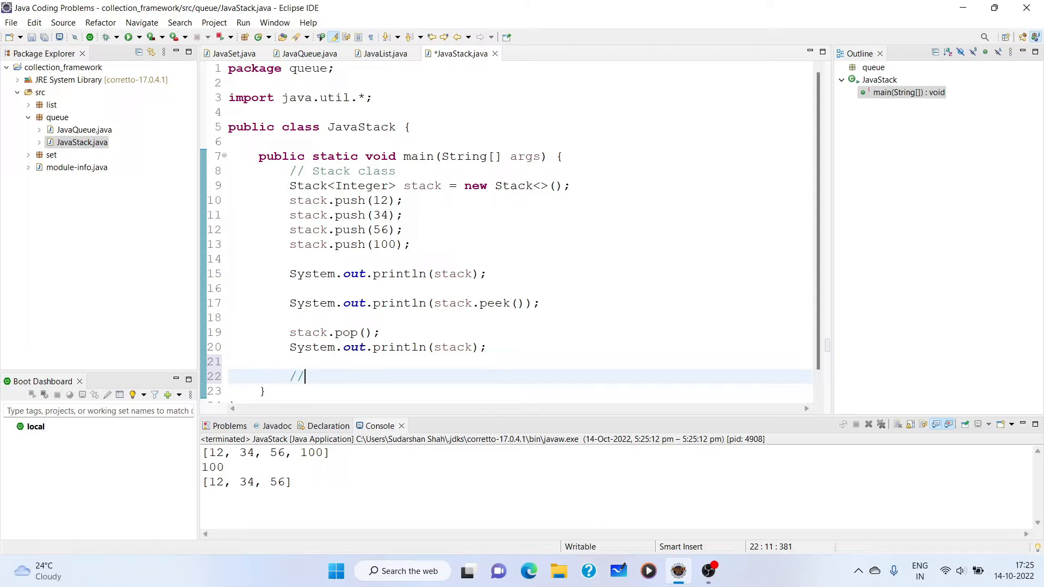
Add a '// ArrayDeque class' comment and declare ArrayDeque<Integer> arrayDeque = new ArrayDeque<>();
type("Array")
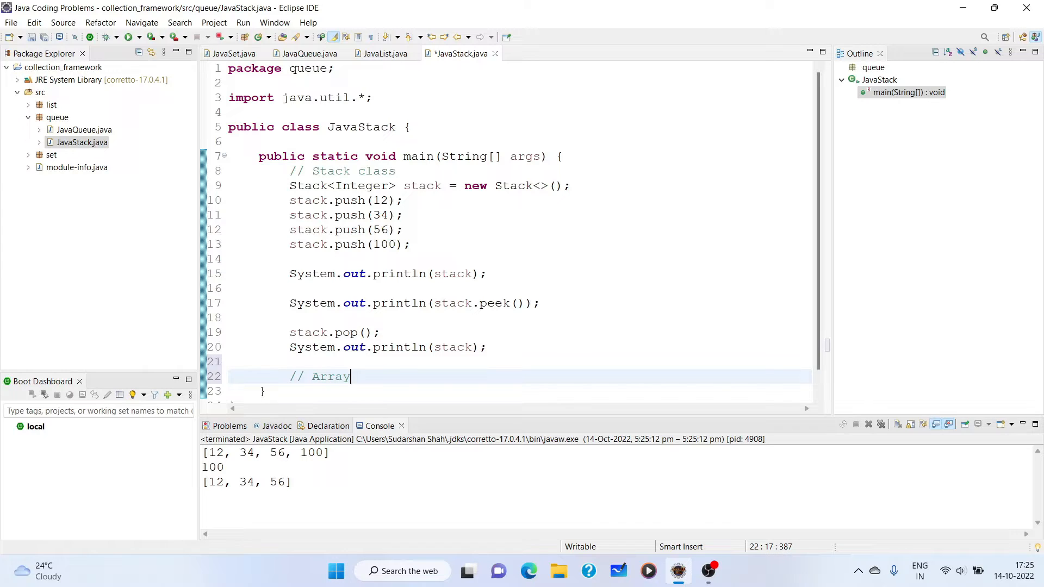
type("Deque class")
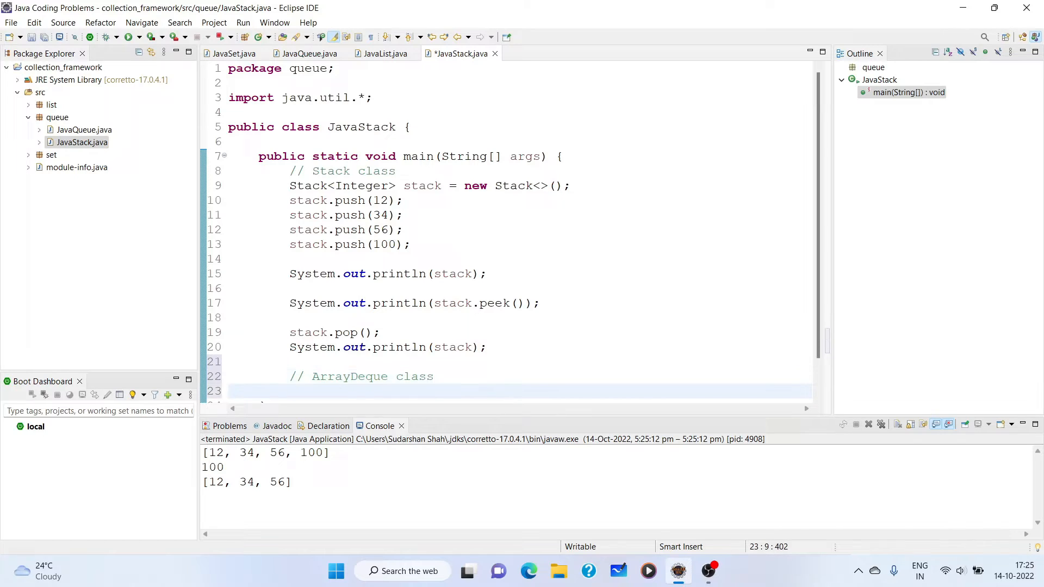
type("ArrayDeque<Integer>")
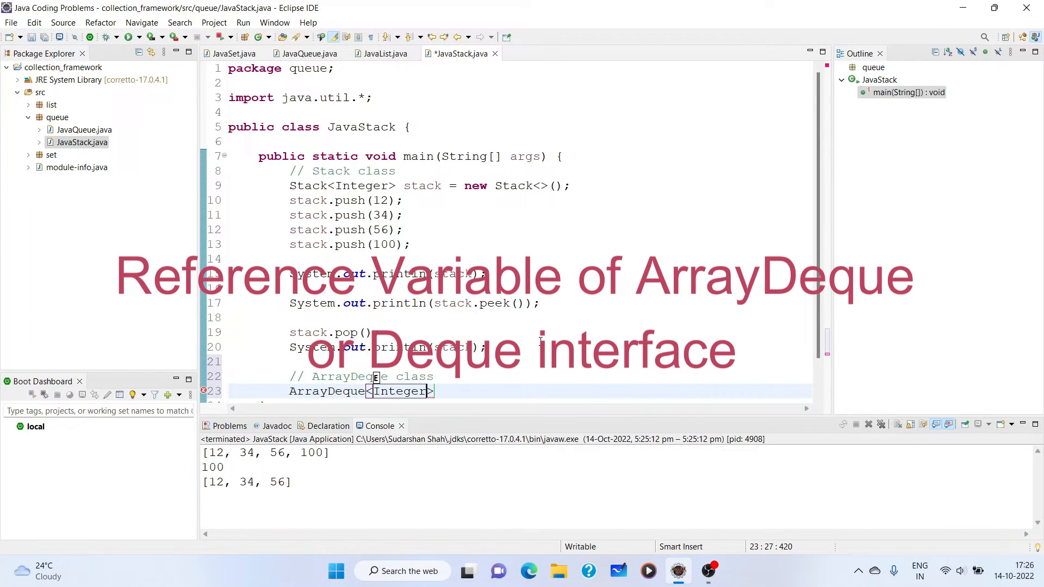
type("arrayDeque =")
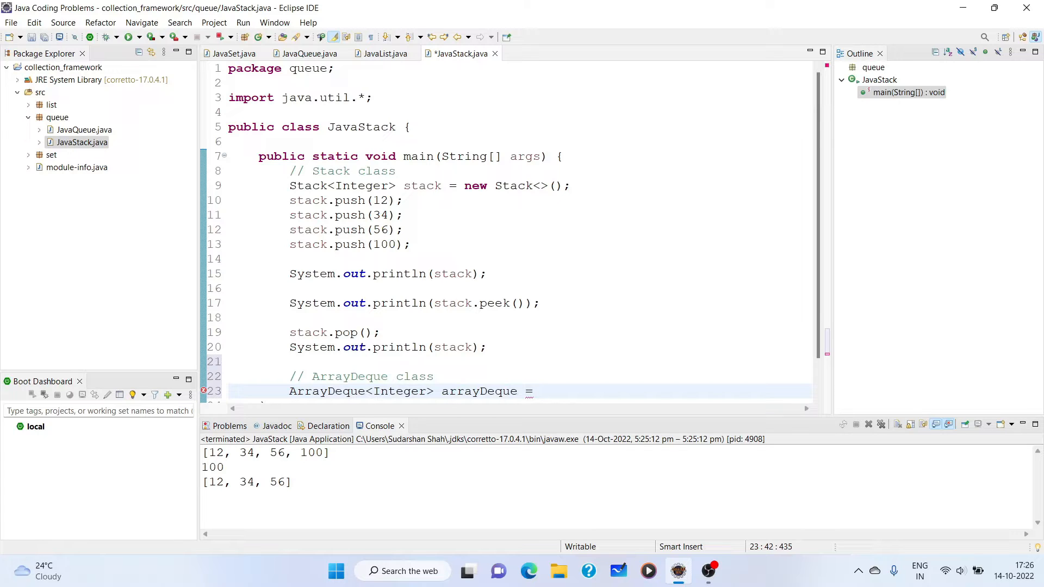
type("new")
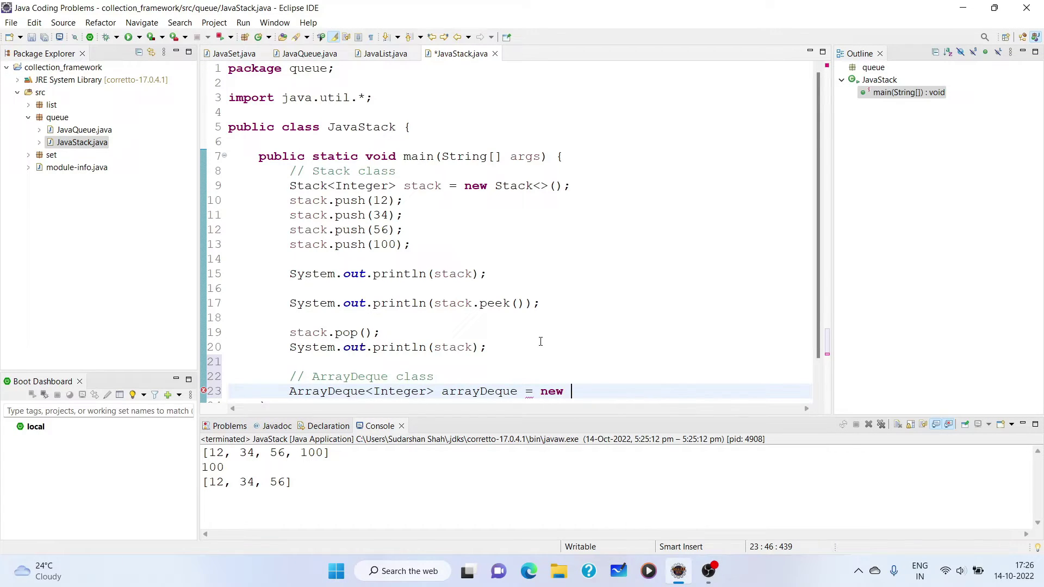
type("ArrayDeque<>()")
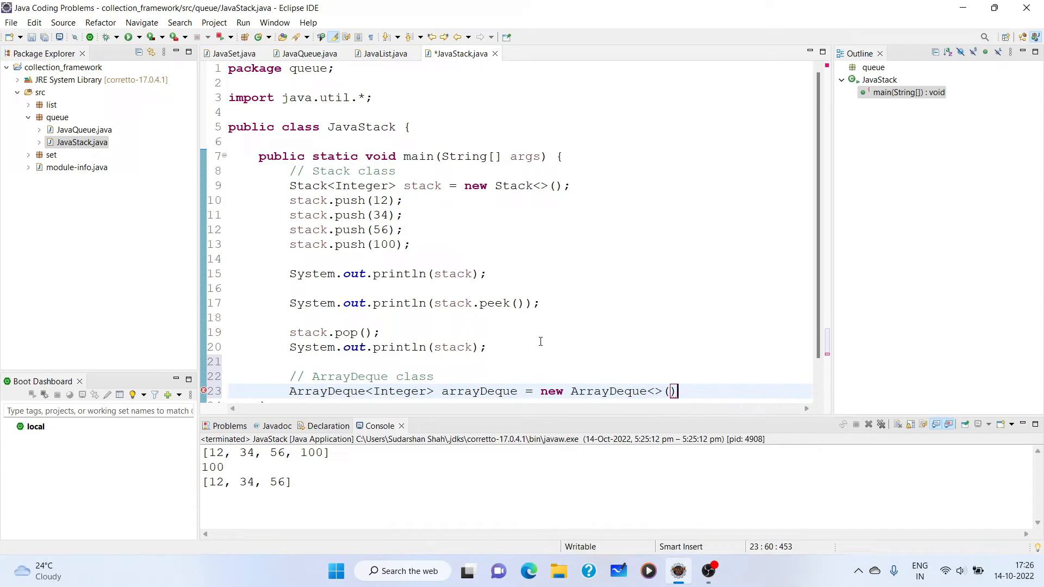
key("Return")
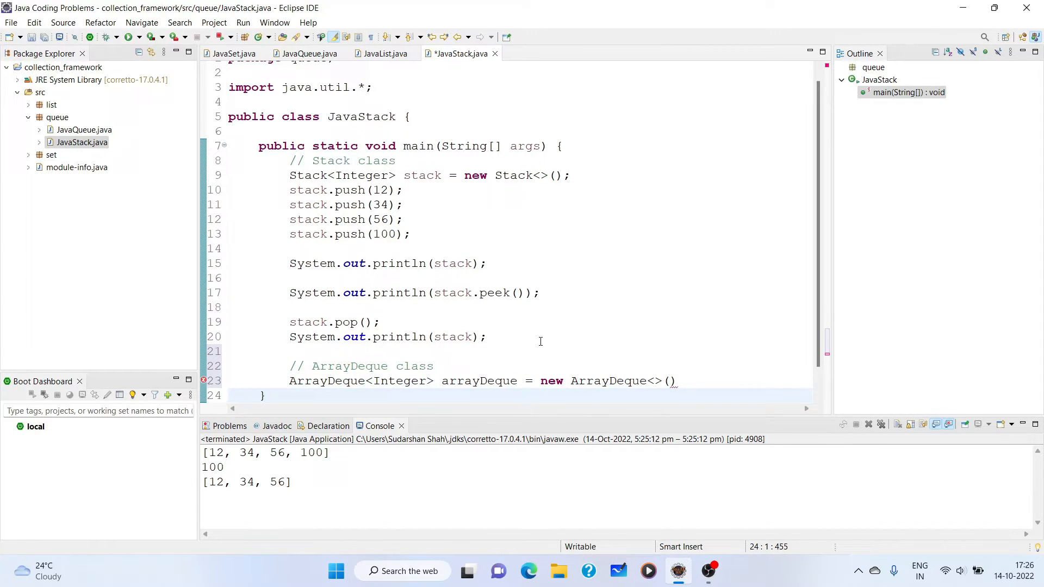
type(";")
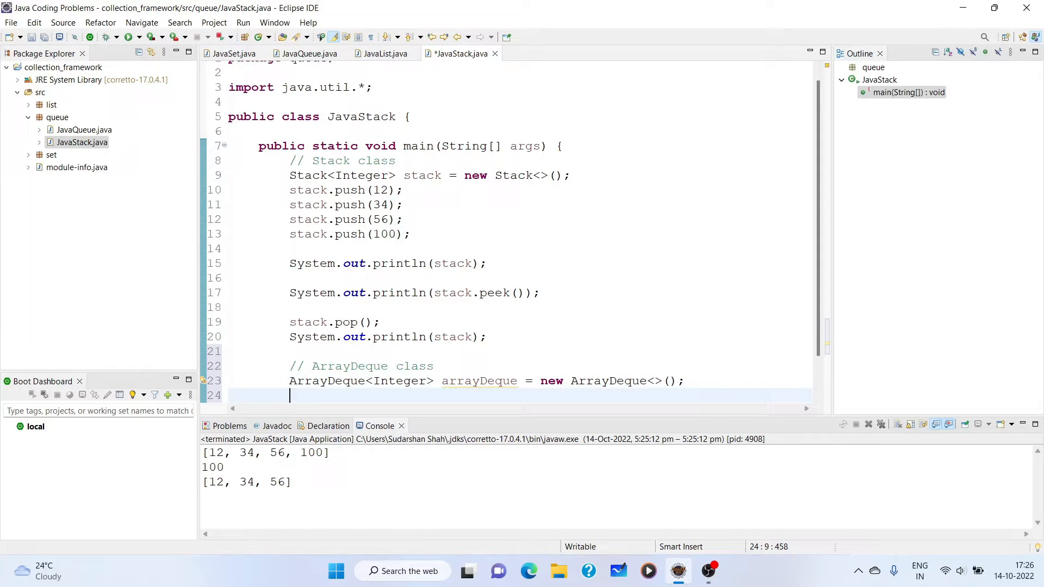
Push 23 onto arrayDeque with arrayDeque.push(23);
type("arrayDeque")
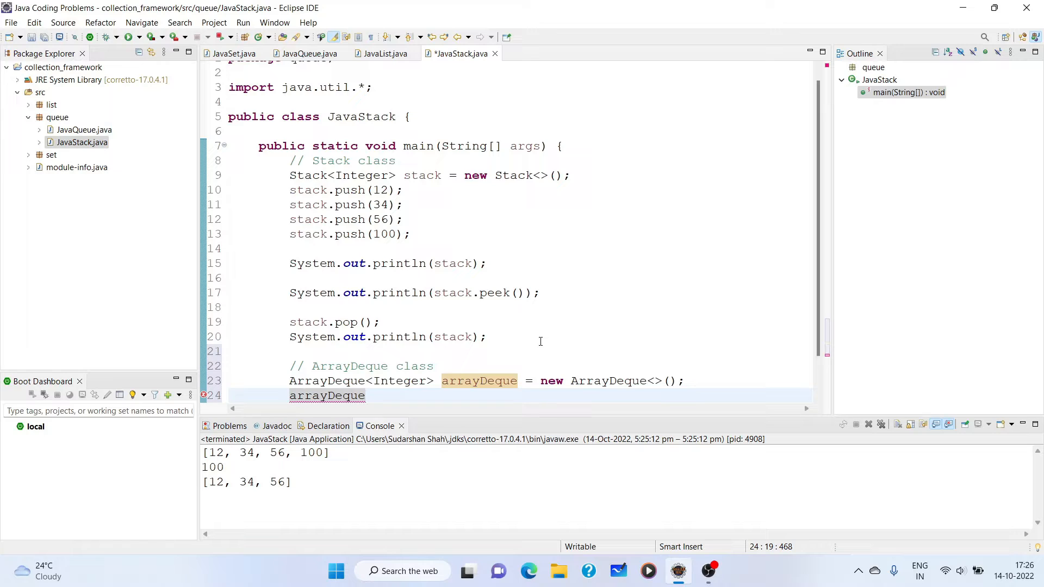
type(".push(23);")
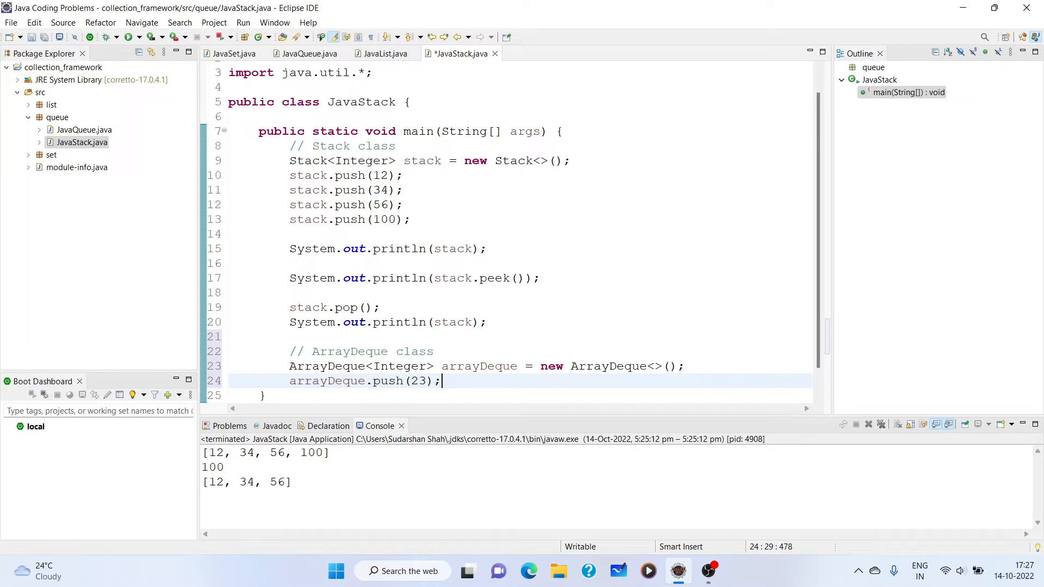
Add arrayDeque.push calls for 21, 45, 67 and a println of arrayDeque
type("arr")
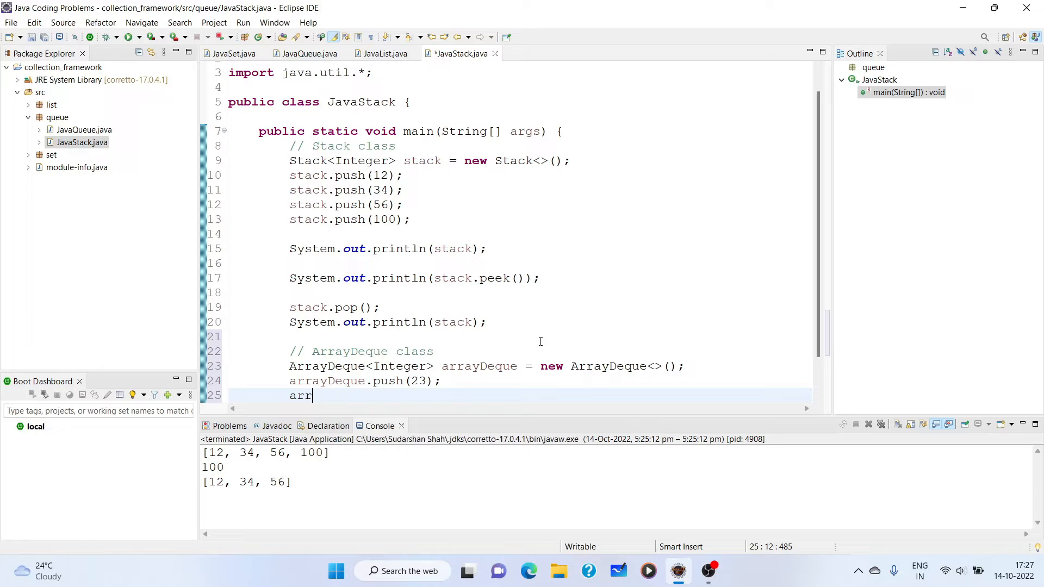
type("ayDeque.pu")
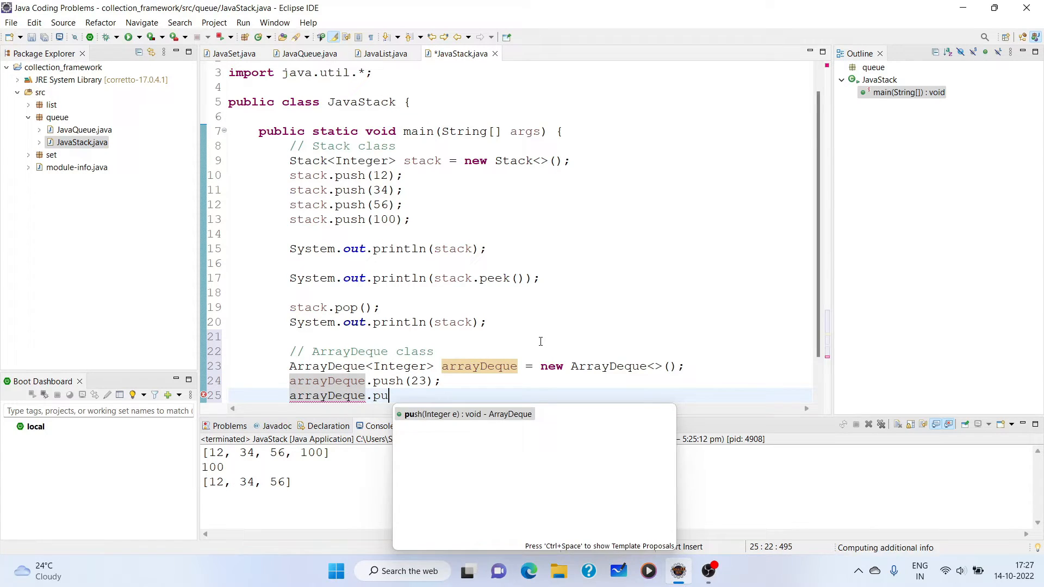
type("sh(21);")
type("arrayDeque.push(45);")
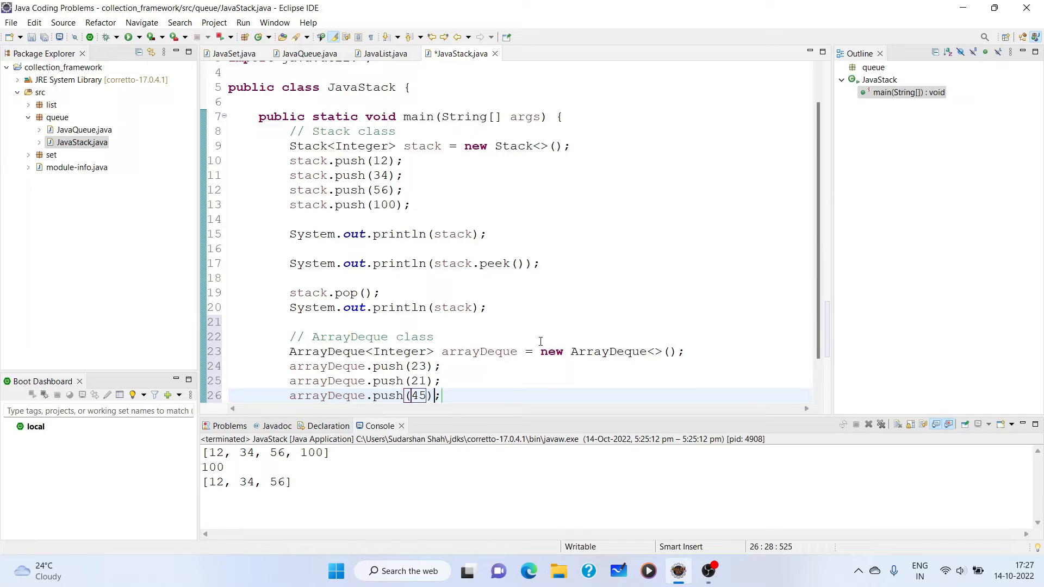
type("arrr")
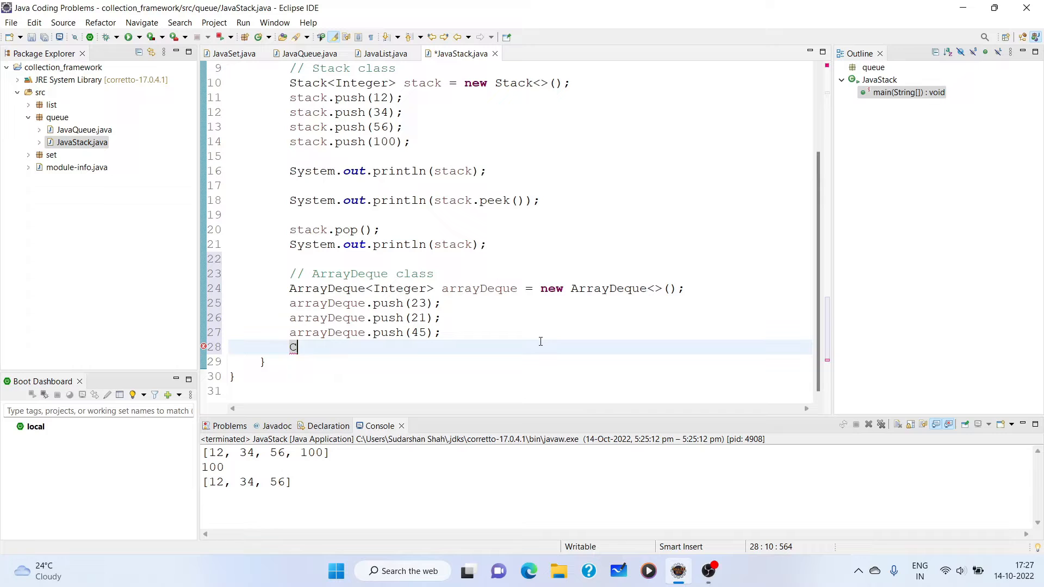
type("arrayDeque.push(67);")
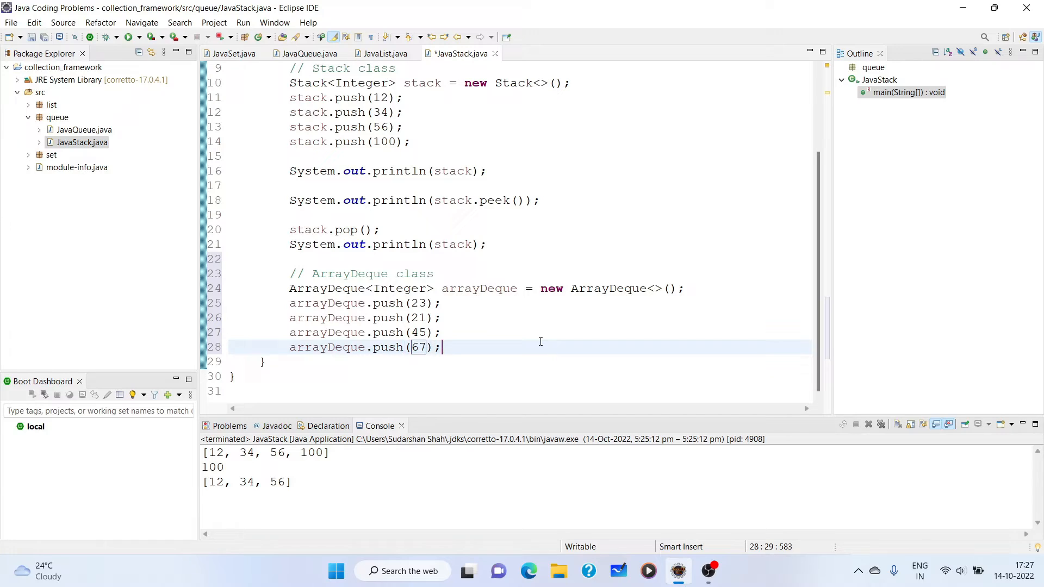
type("System.out.println(arr);")
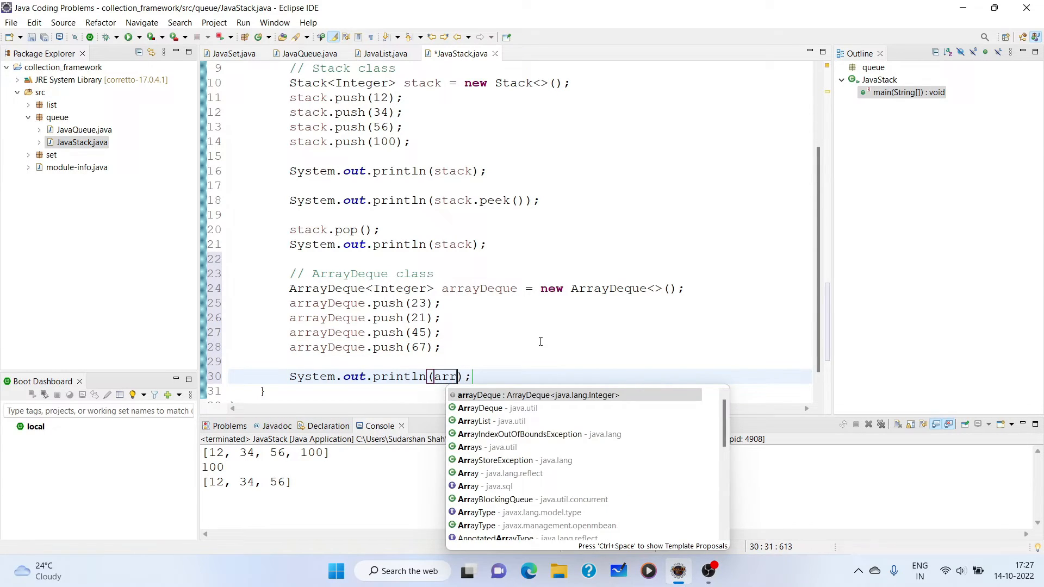
left_click(537, 396)
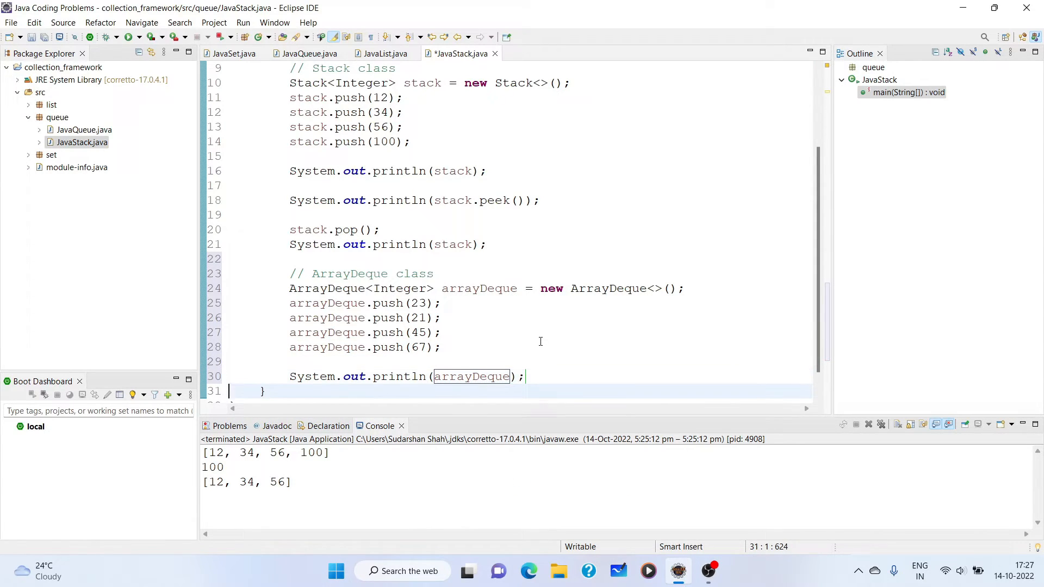
Run JavaStack via Run As > Java Application, confirming Save and Launch
right_click(540, 342)
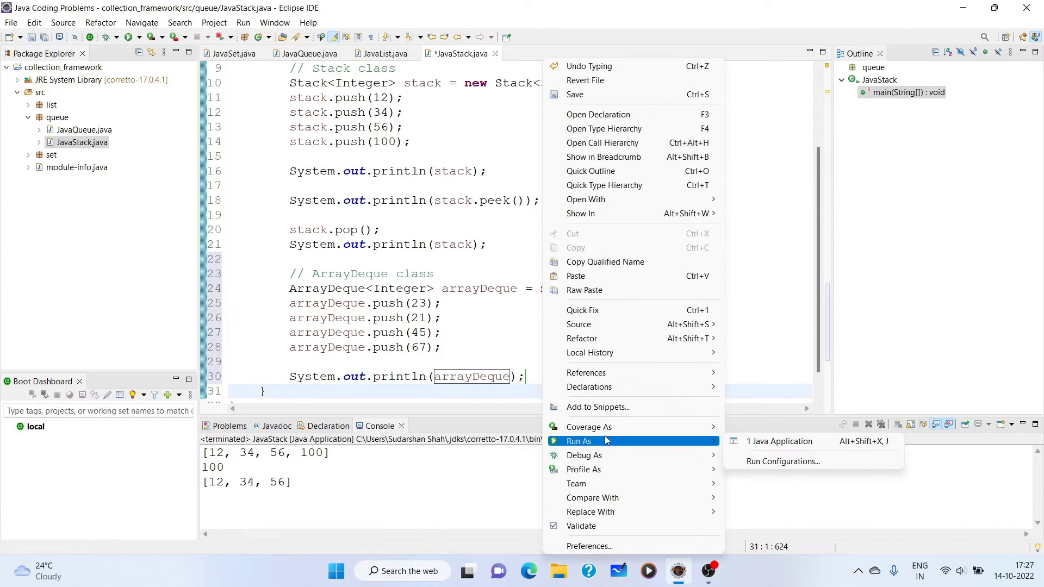
left_click(778, 441)
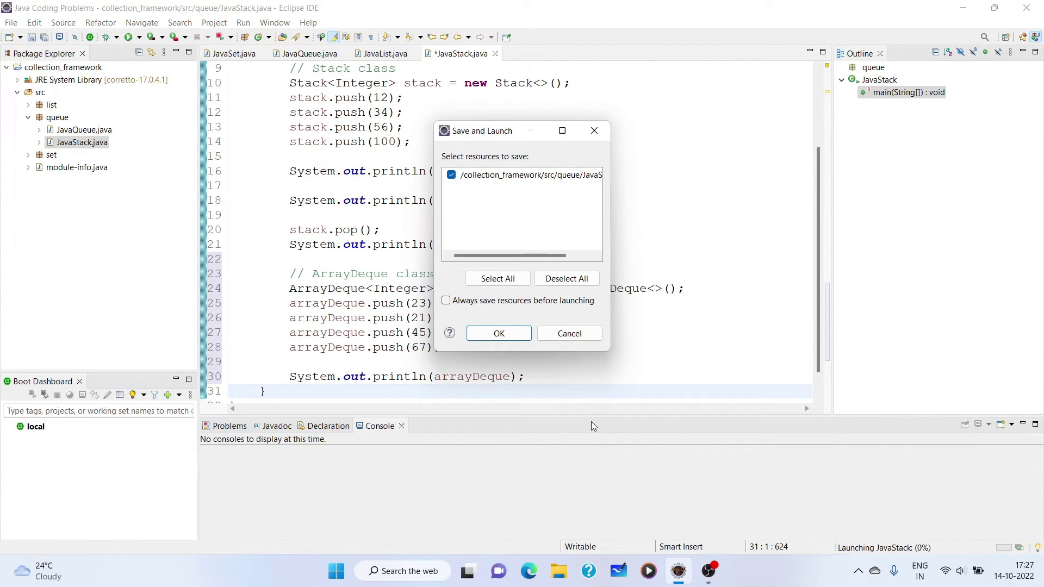
left_click(498, 334)
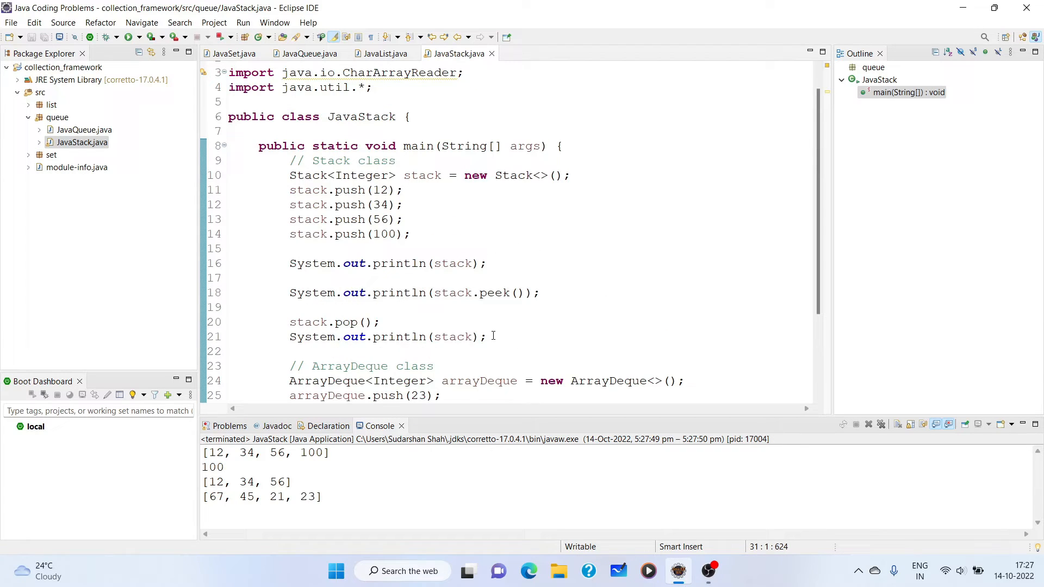
Select the Stack demo lines 9–21 and toggle them into comments
left_click_drag(289, 161, 486, 336)
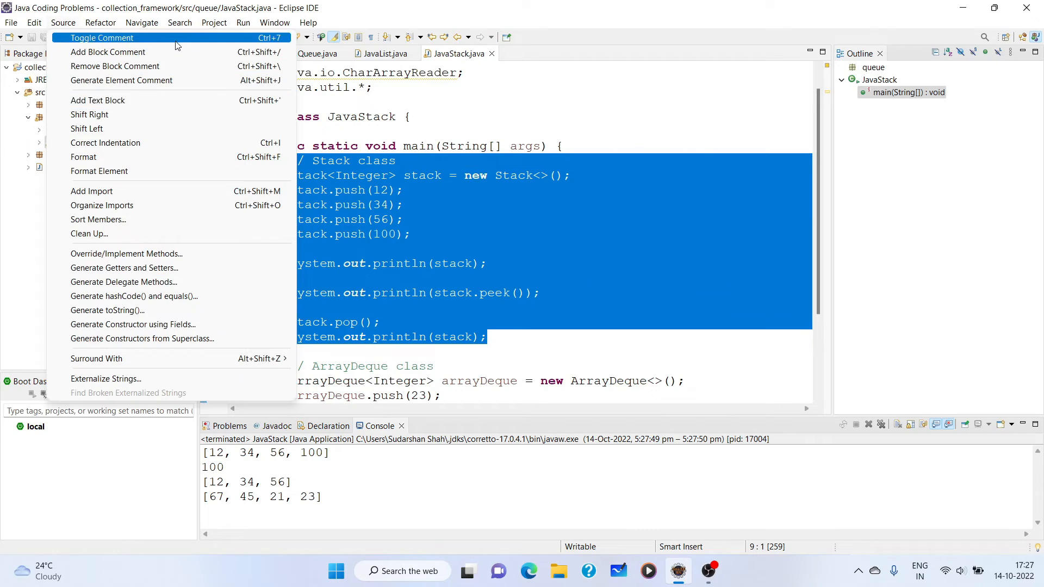
left_click(99, 37)
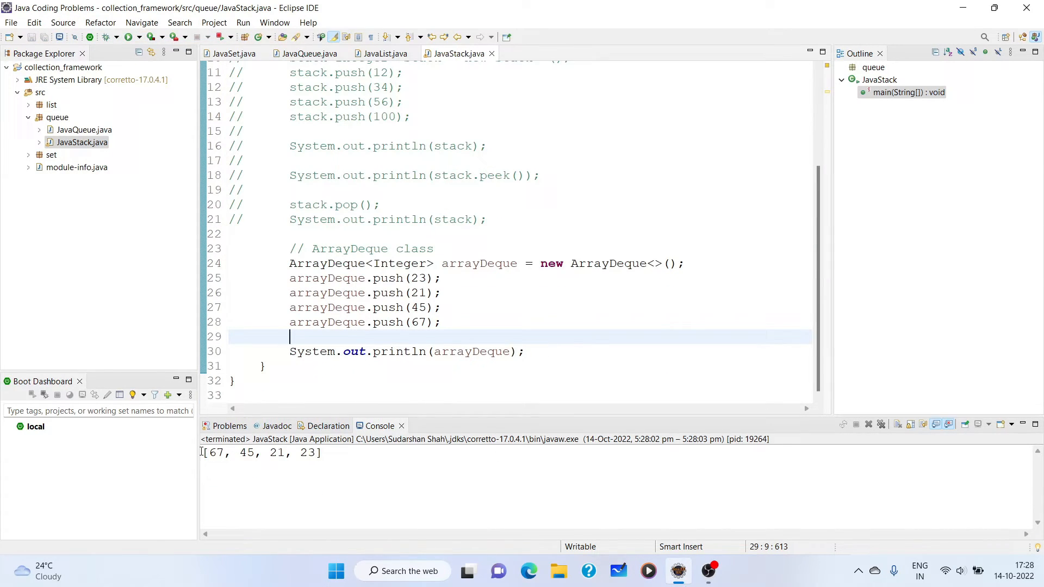
Review the [67, 45, 21, 23] output and start a new line after the println
left_click_drag(201, 452, 323, 452)
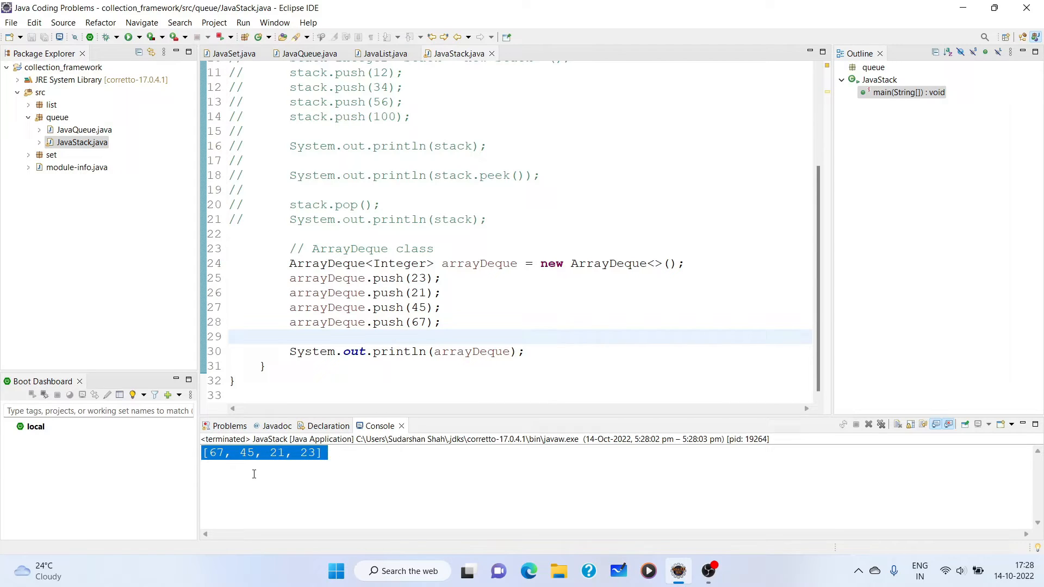
double_click(217, 452)
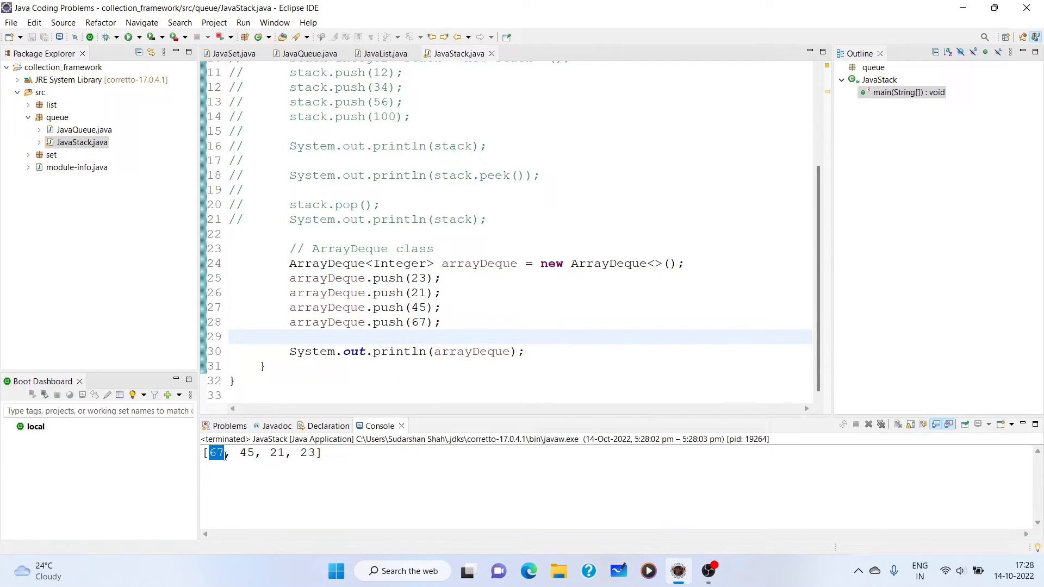
mouse_move(250, 470)
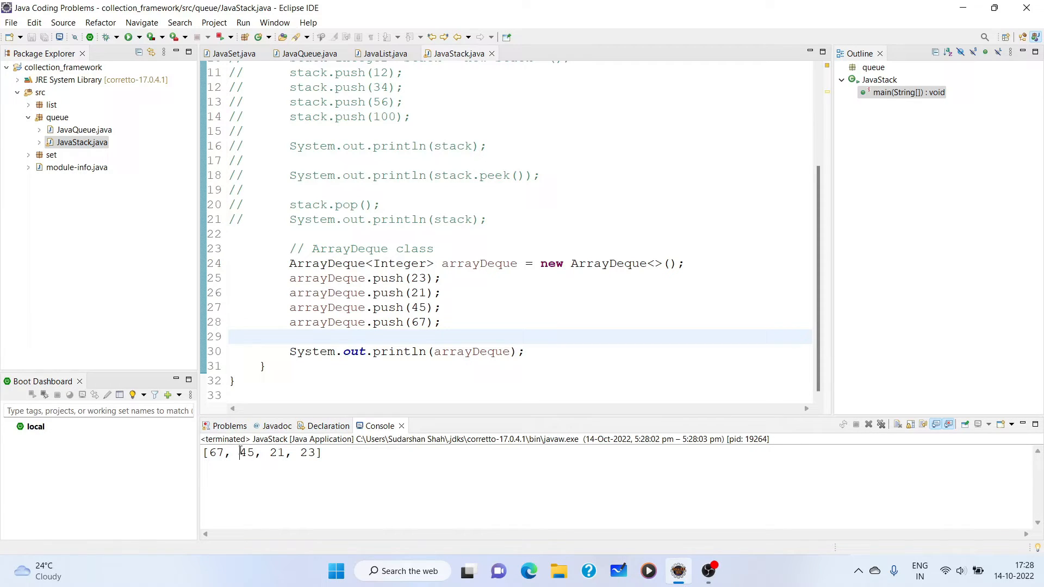
double_click(247, 452)
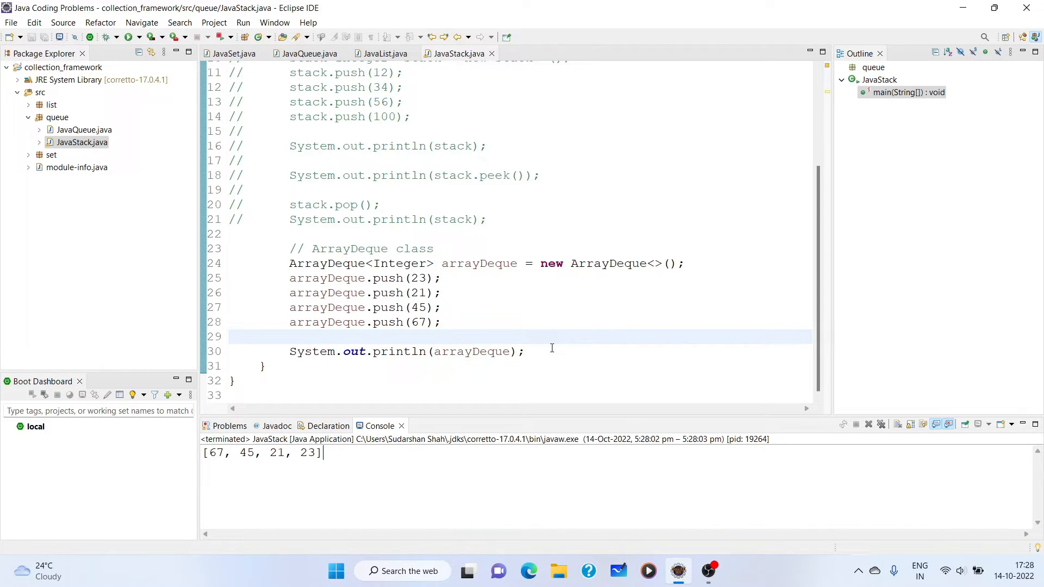
left_click(552, 351)
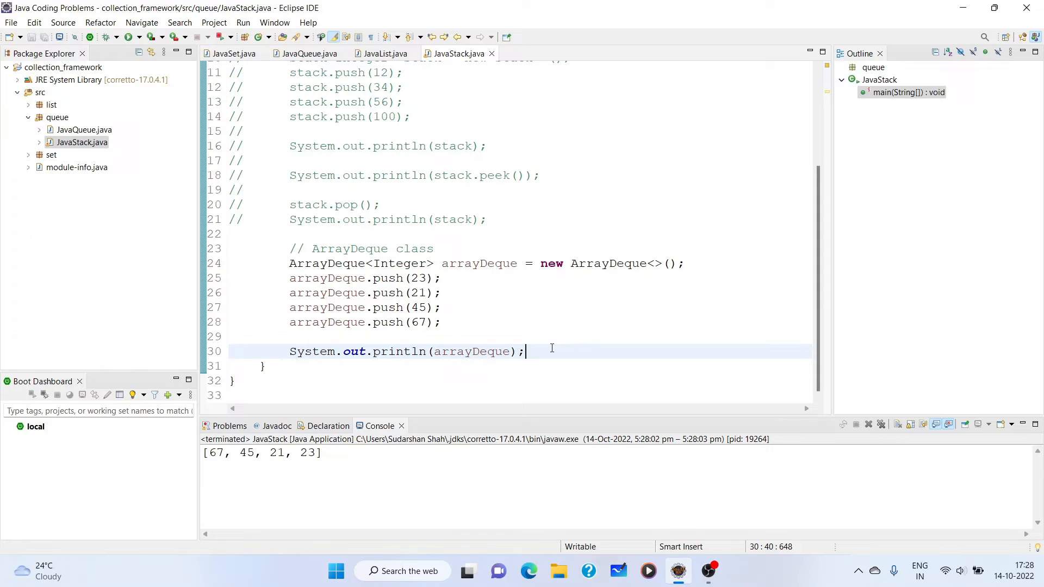
key("Enter")
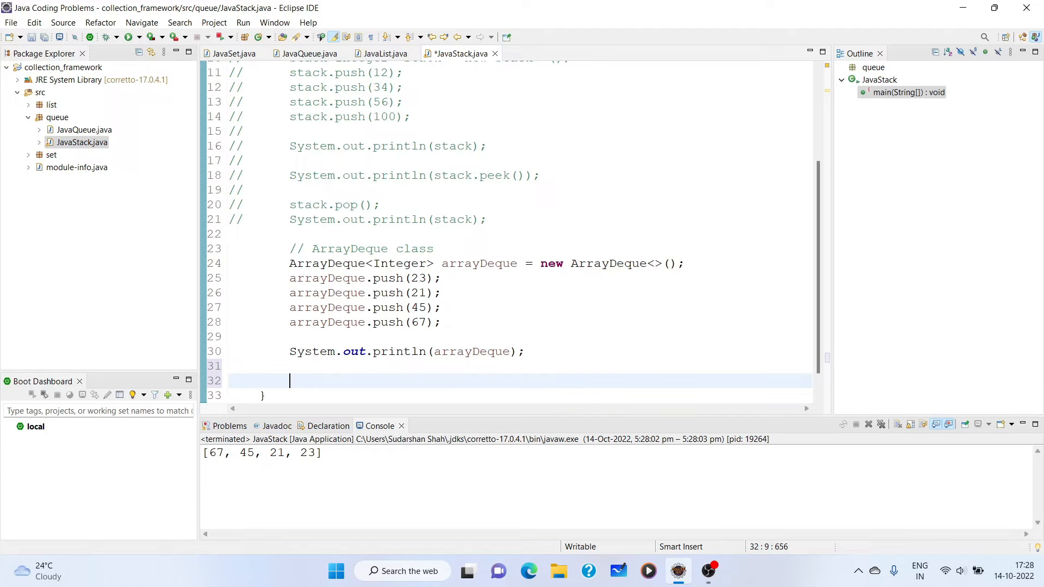
Add System.out.println(arrayDeque.peek()); and run it to print 67
type("S")
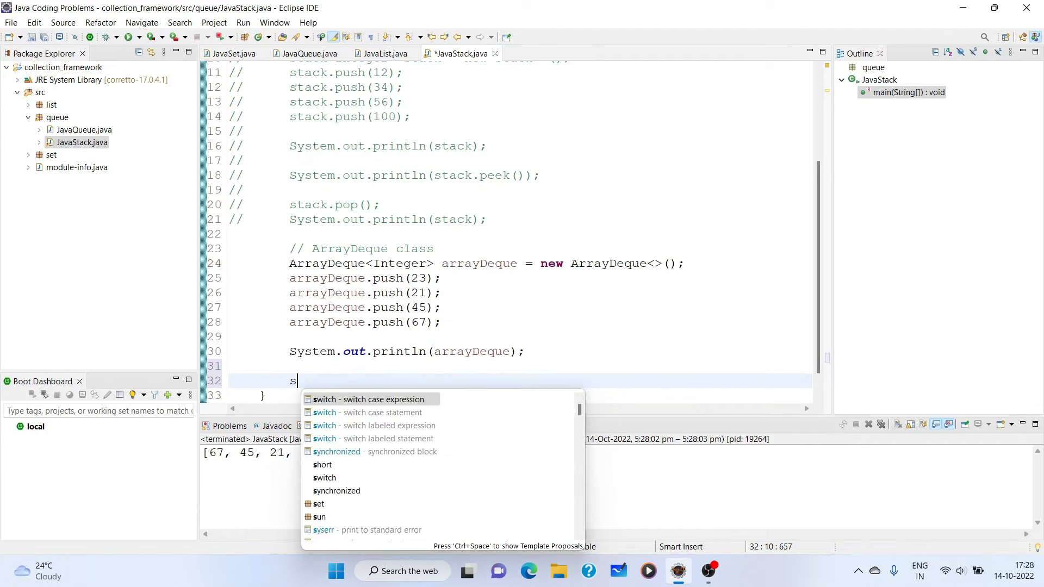
type("out.println(arrayDeque);")
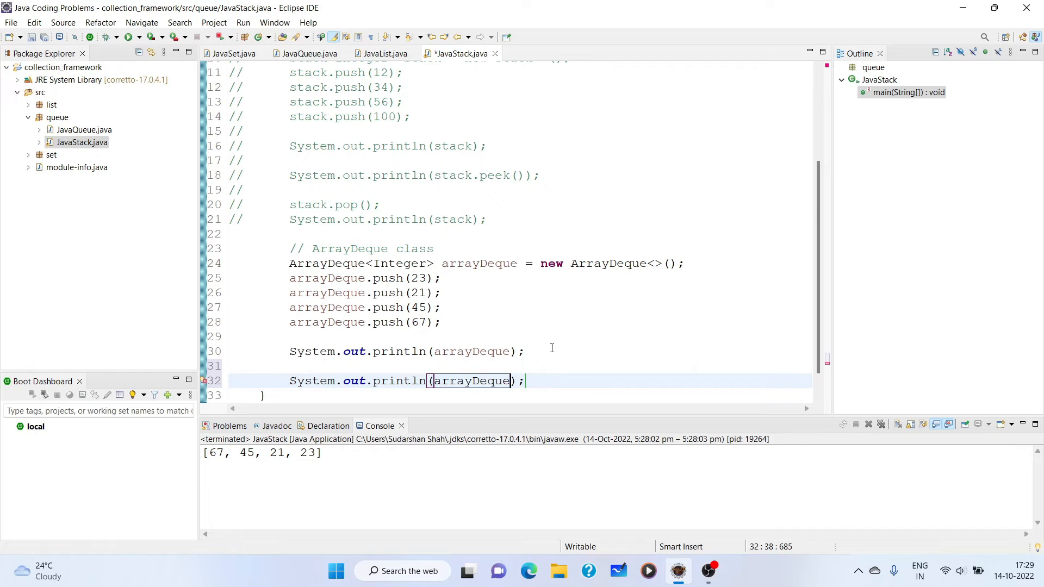
type(".peek()")
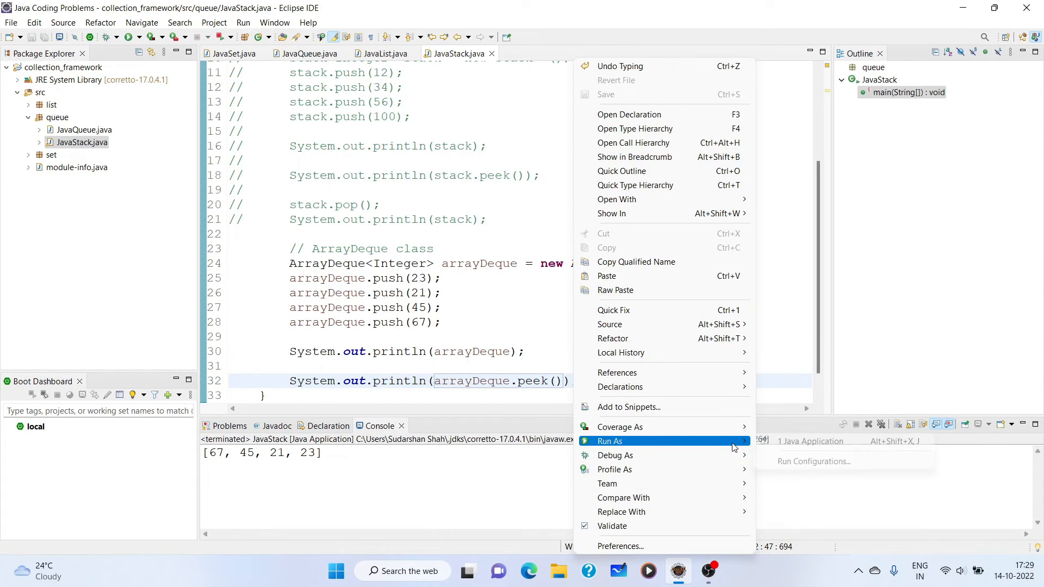
left_click(608, 442)
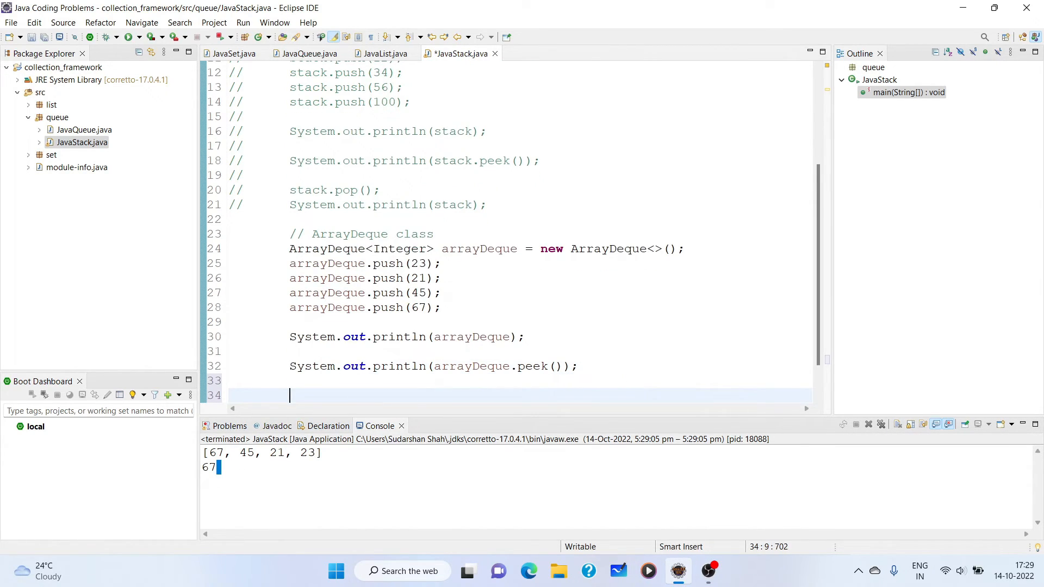
Add arrayDeque.poll(); and a println of arrayDeque, then run to show [45, 21, 23]
type("arr")
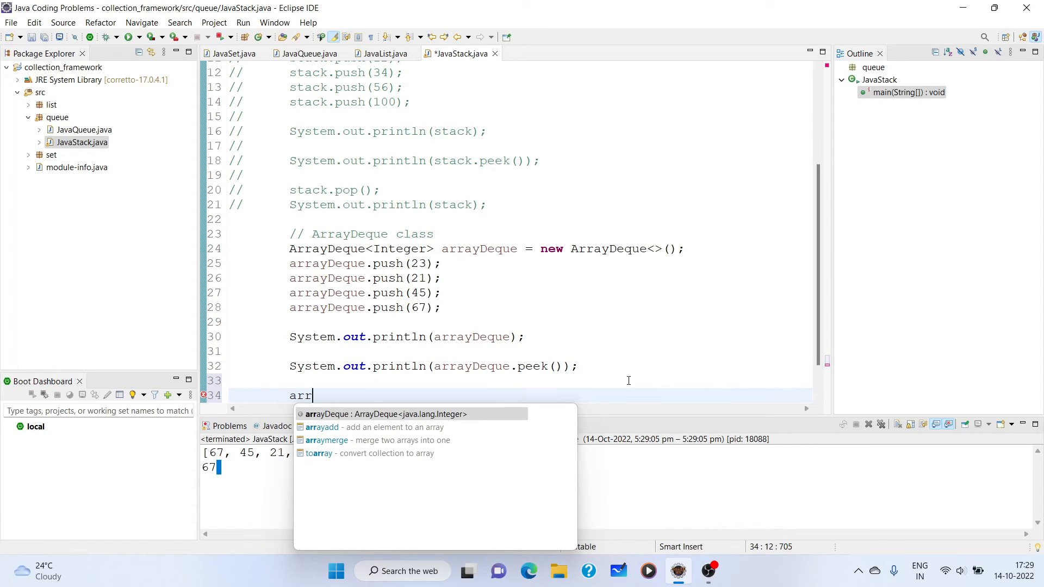
type("arrayDeque.po")
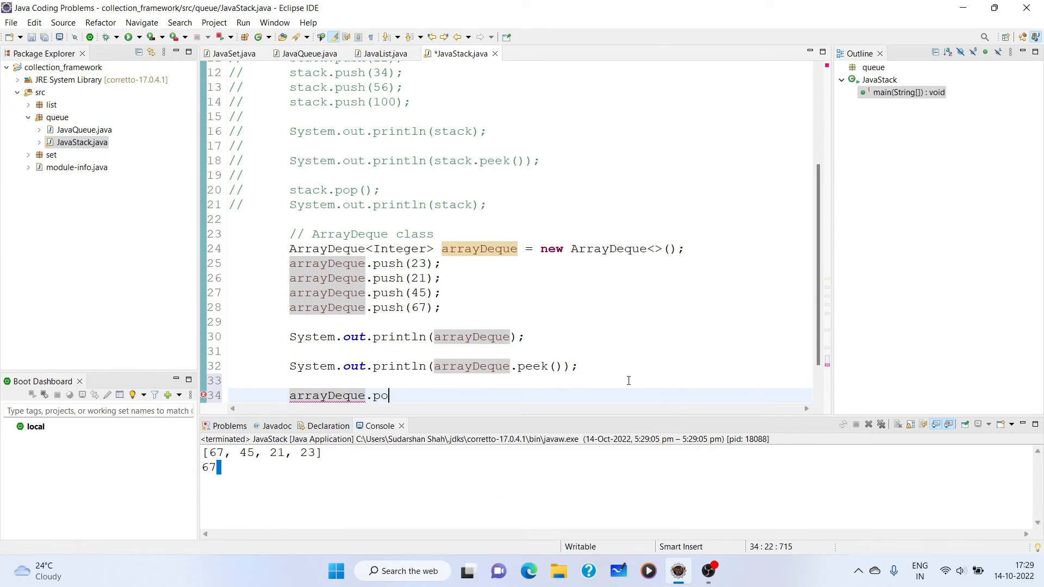
type("ll();")
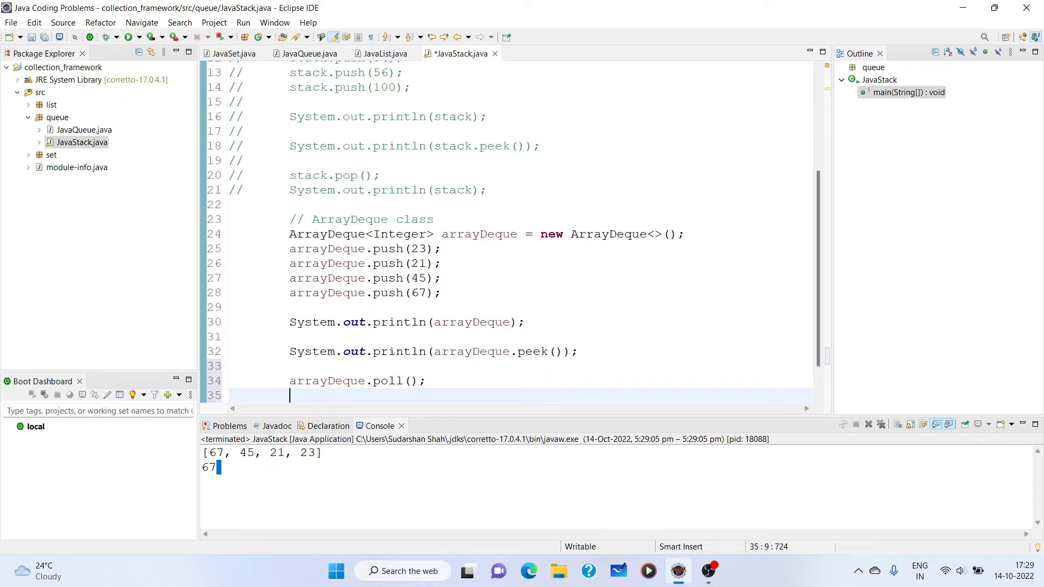
type("sout")
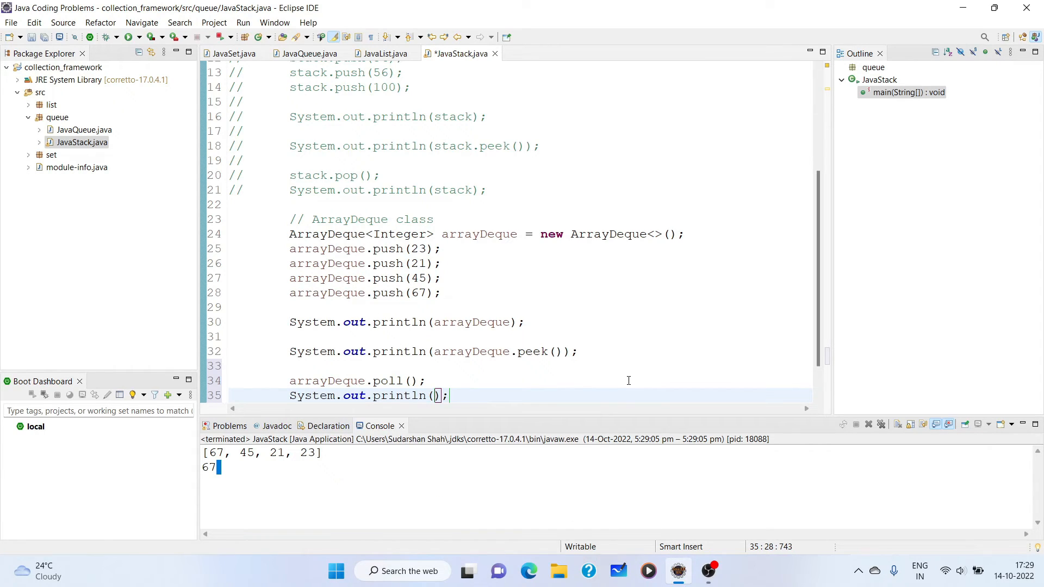
type("arrayDeque")
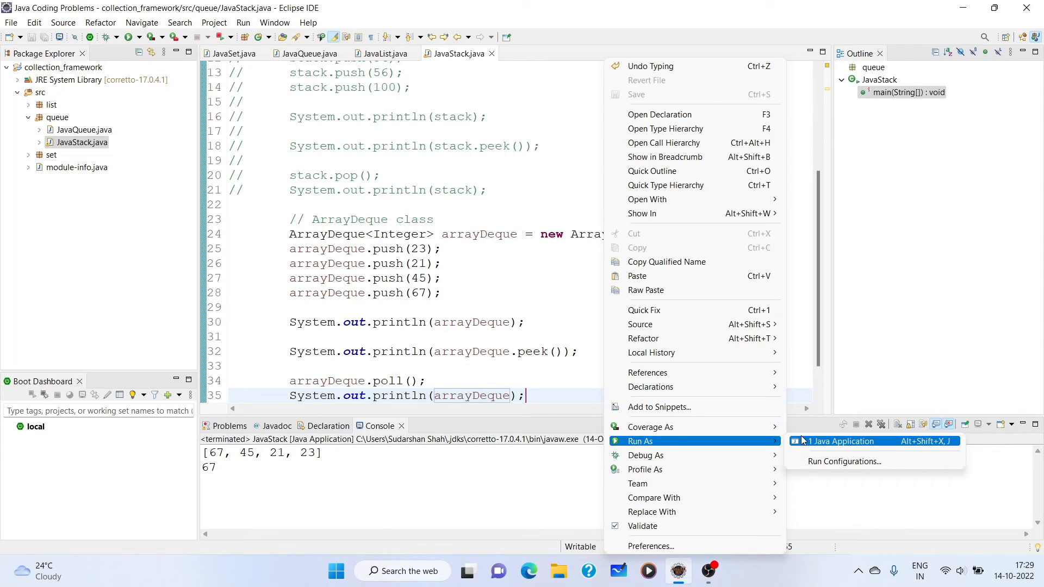
left_click(841, 441)
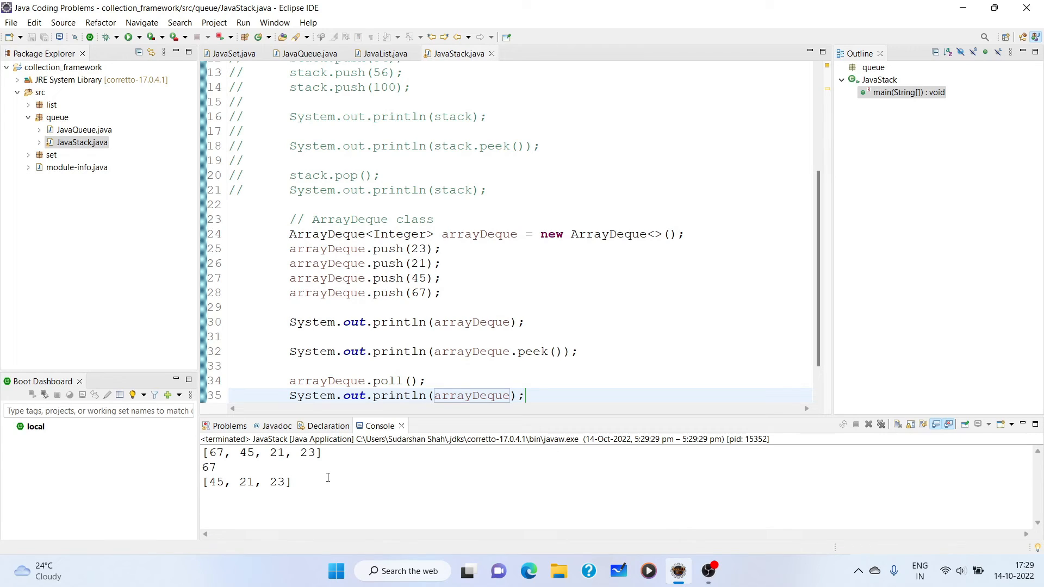
left_click(526, 396)
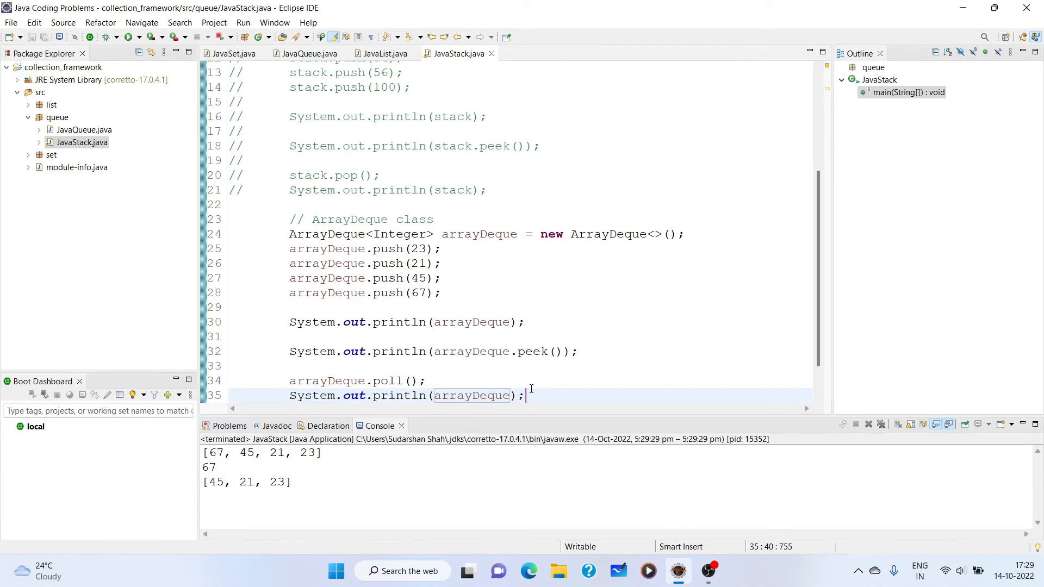
scroll("down", 3)
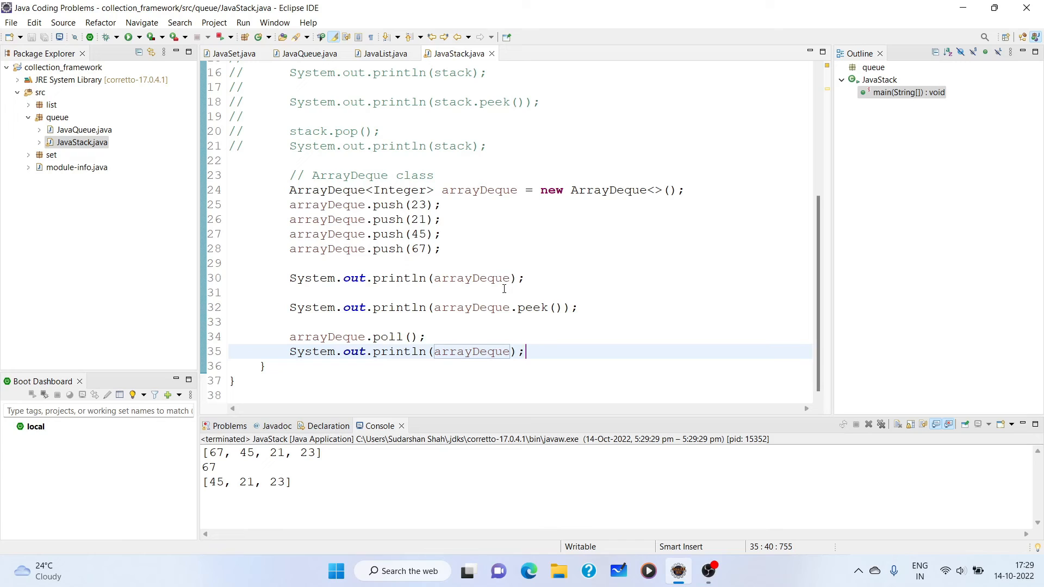